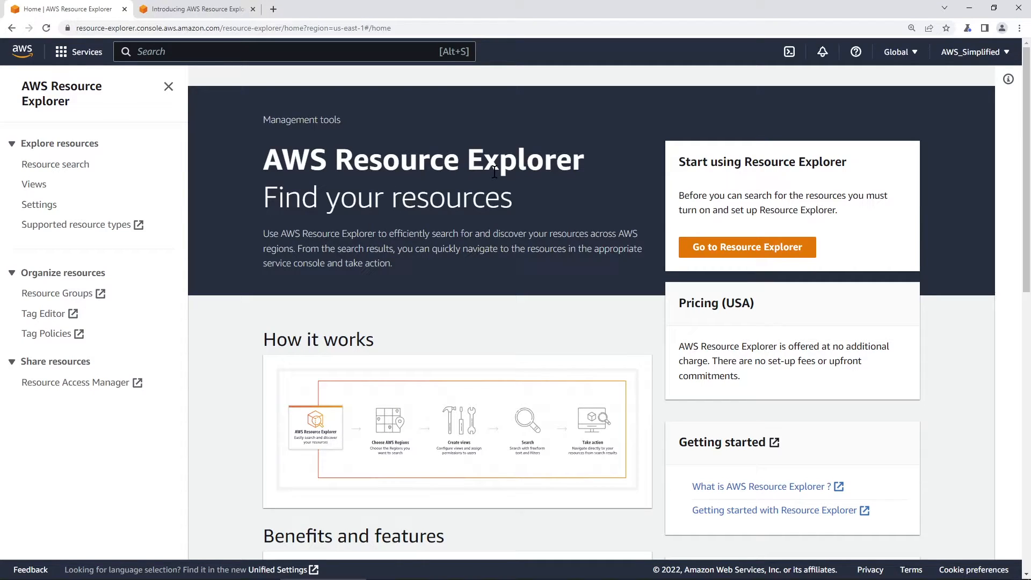
pyautogui.moveTo(450, 267)
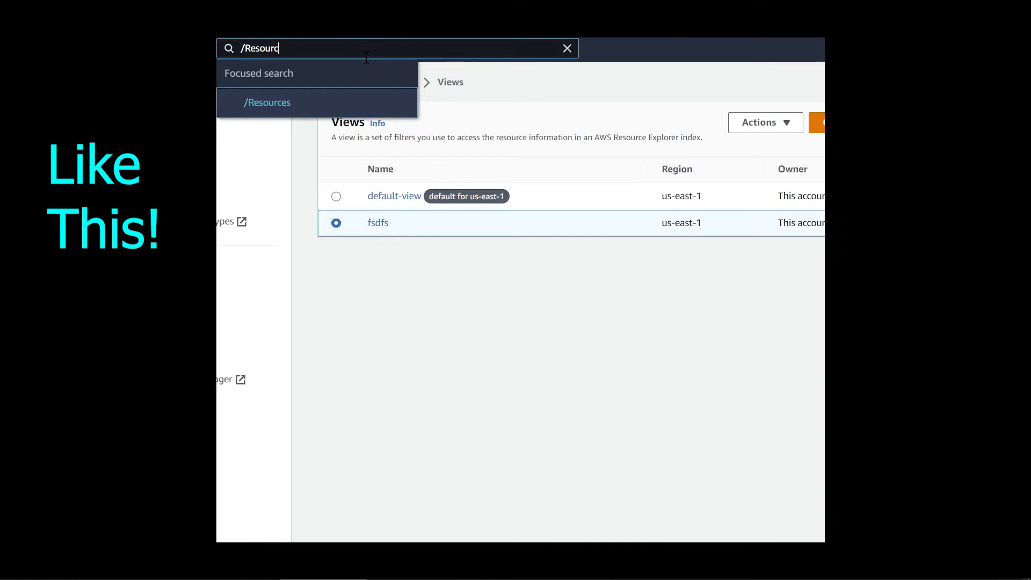
# Step: Search the console's /Resources scope for 'lambdafunction', which shows only the resource-search prompt
pyautogui.click(267, 103)
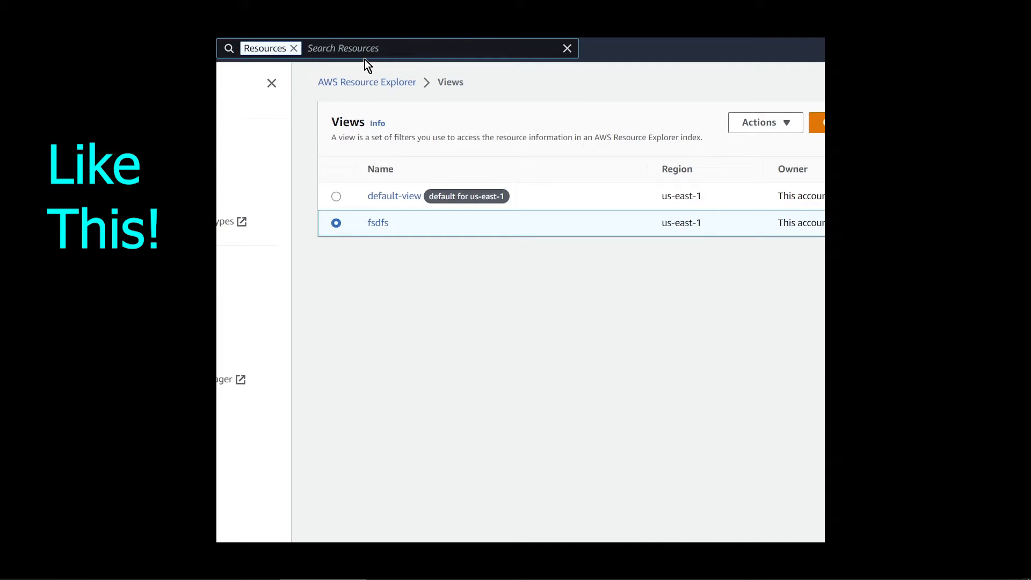
pyautogui.write('ec2')
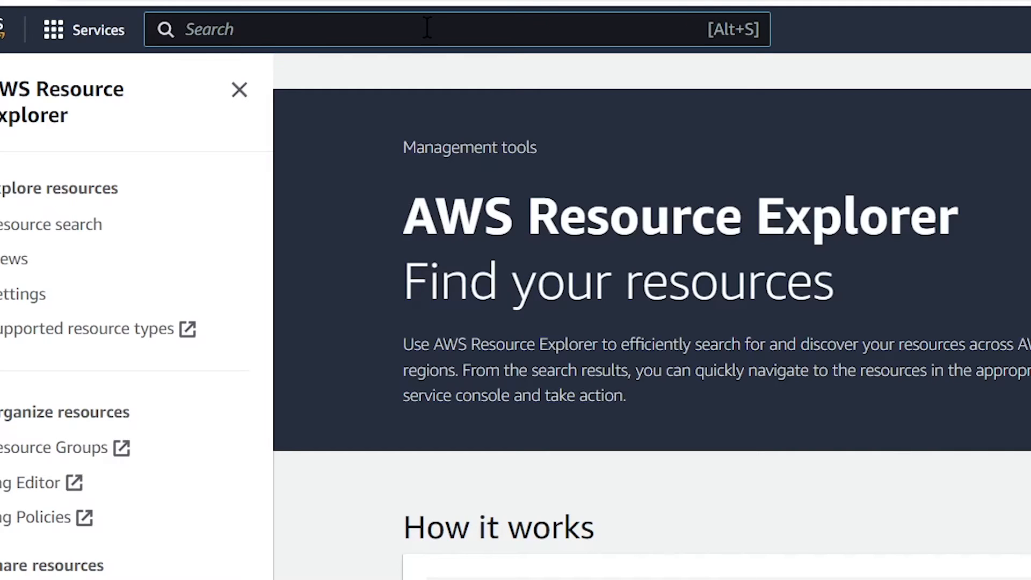
pyautogui.write('/Resources')
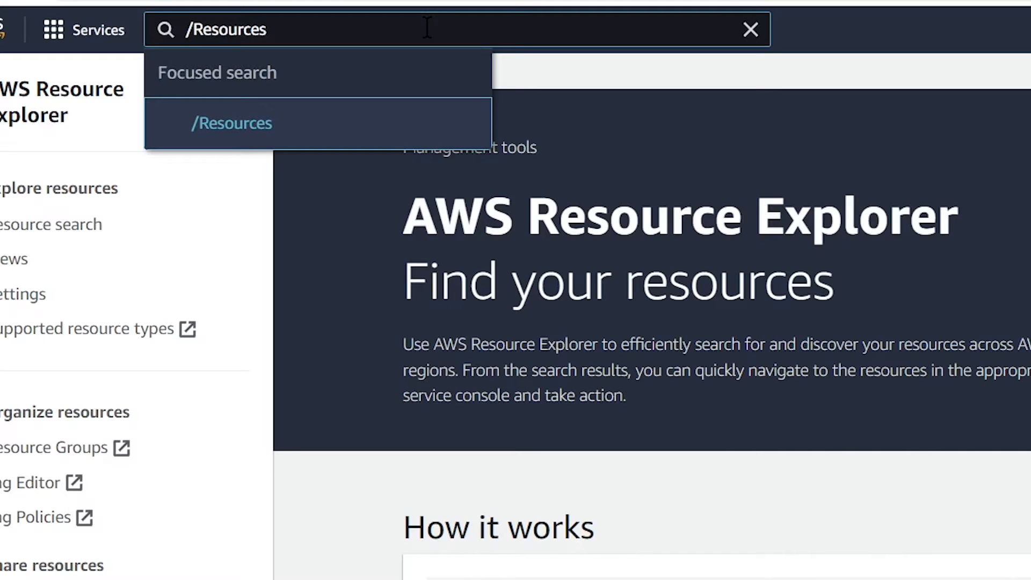
pyautogui.click(231, 124)
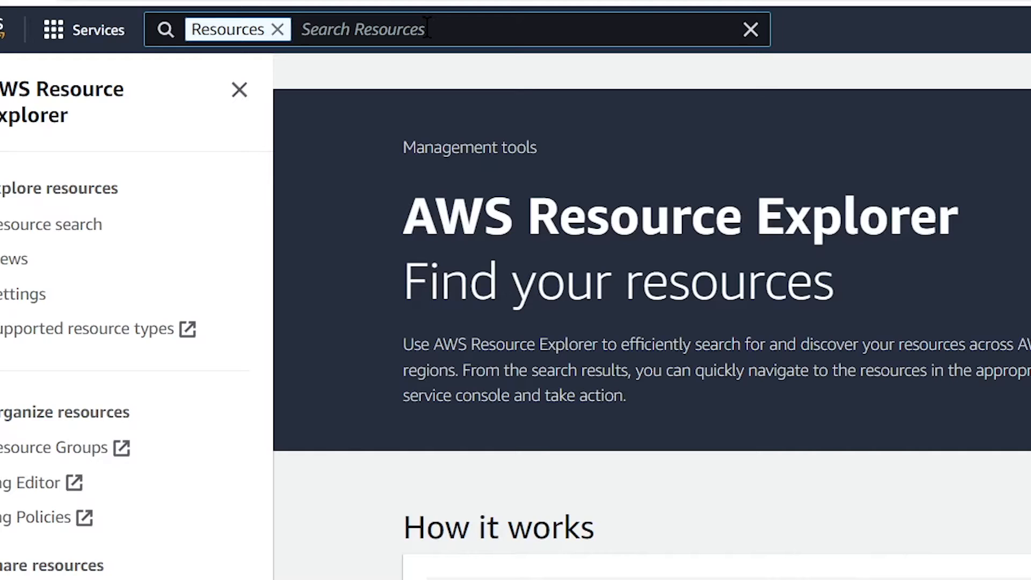
pyautogui.write('lamb')
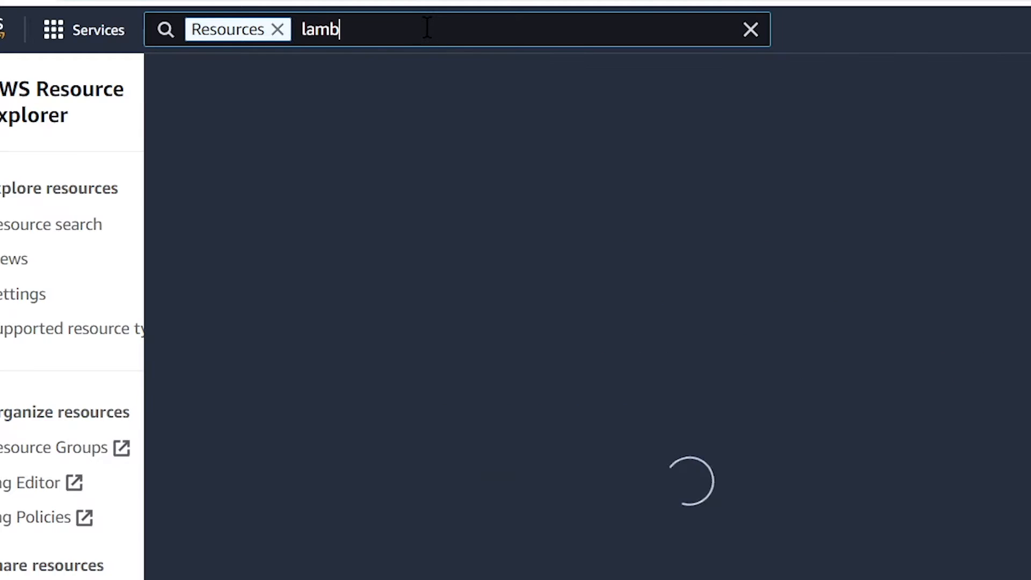
pyautogui.write('dafunction')
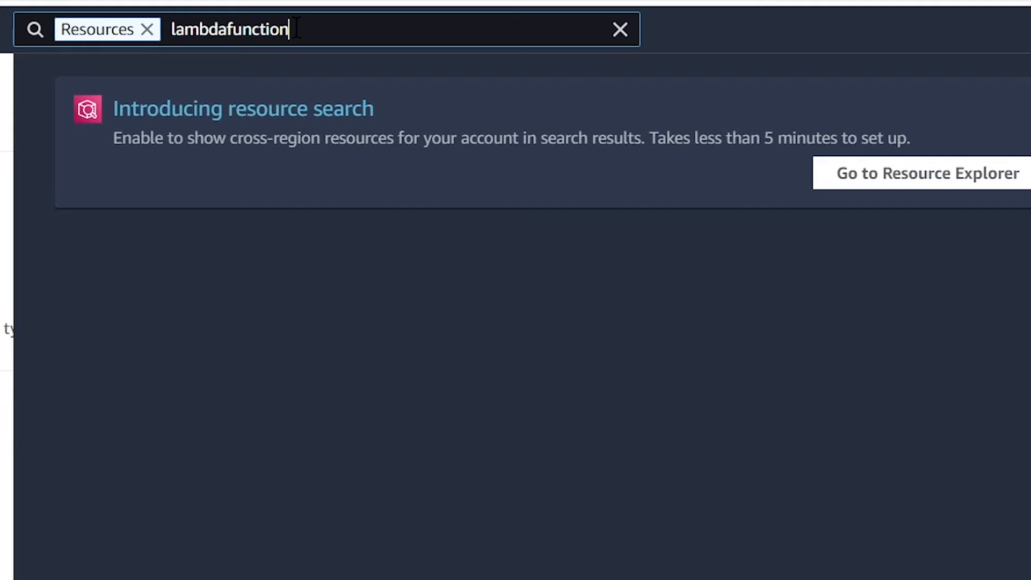
pyautogui.moveTo(151, 122)
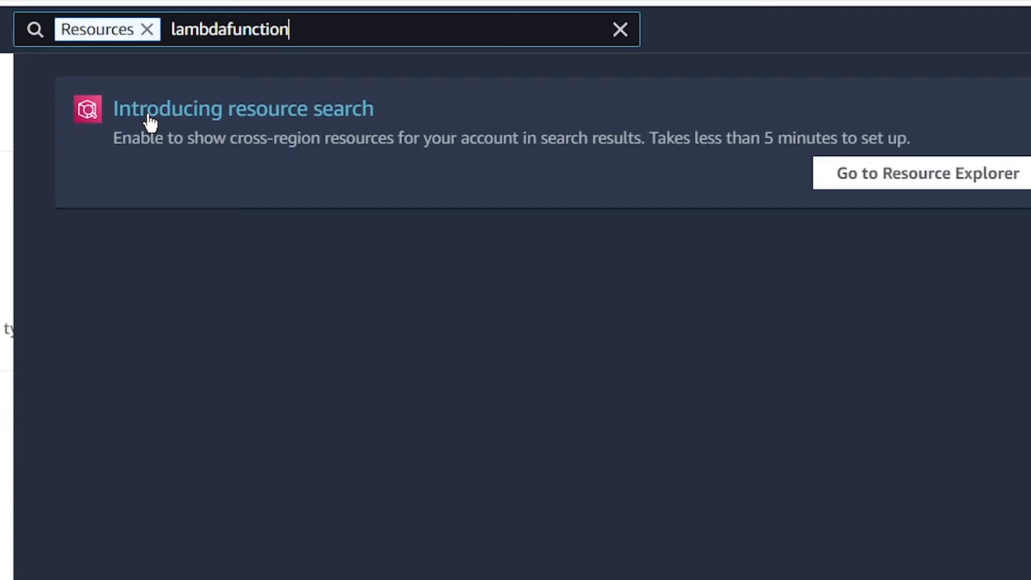
pyautogui.moveTo(291, 199)
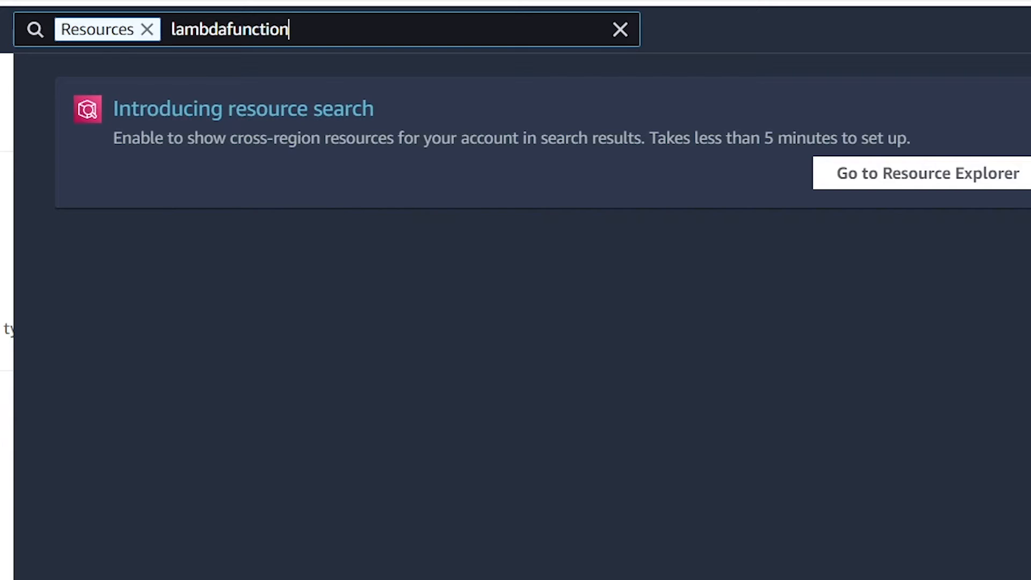
# Step: Dismiss the empty search dropdown to return to the Resource Explorer home page
pyautogui.click(921, 173)
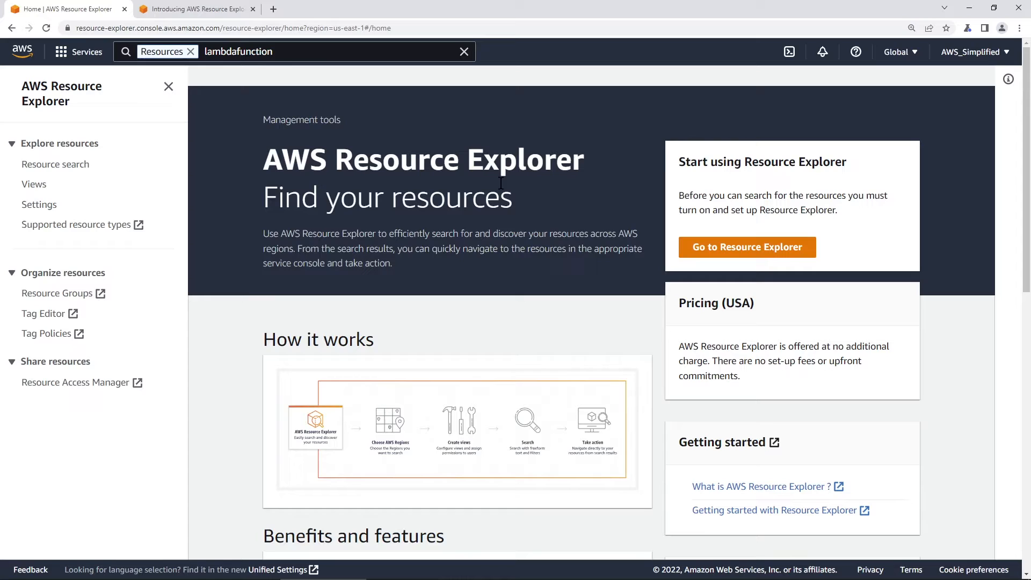
pyautogui.moveTo(477, 263)
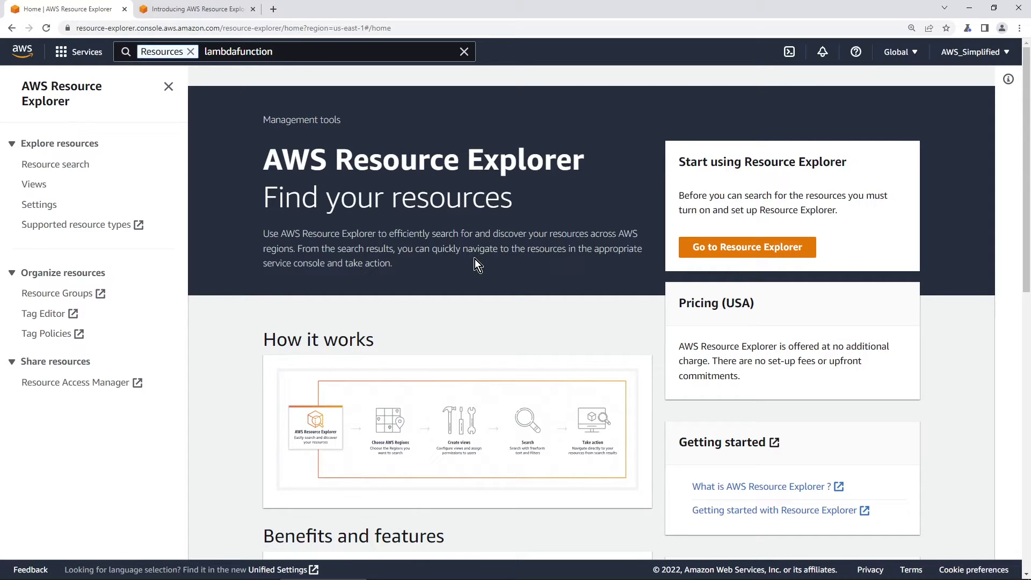
pyautogui.moveTo(747, 247)
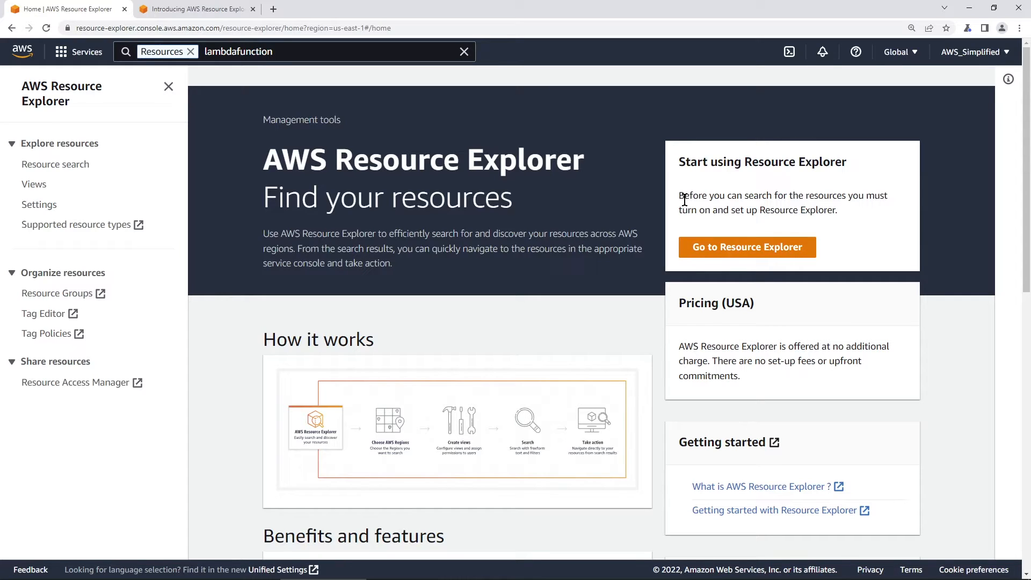
pyautogui.moveTo(803, 198)
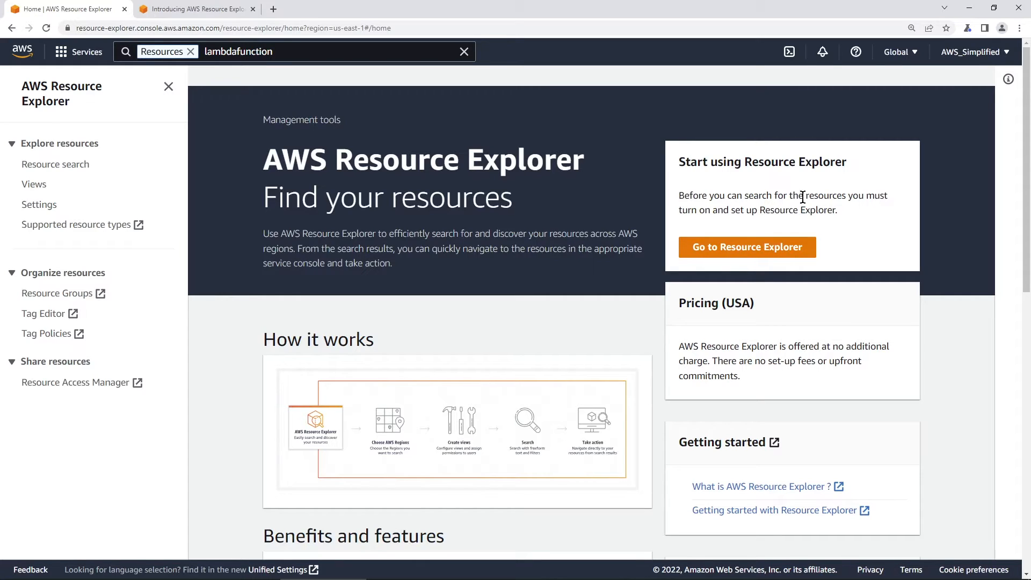
pyautogui.moveTo(717, 224)
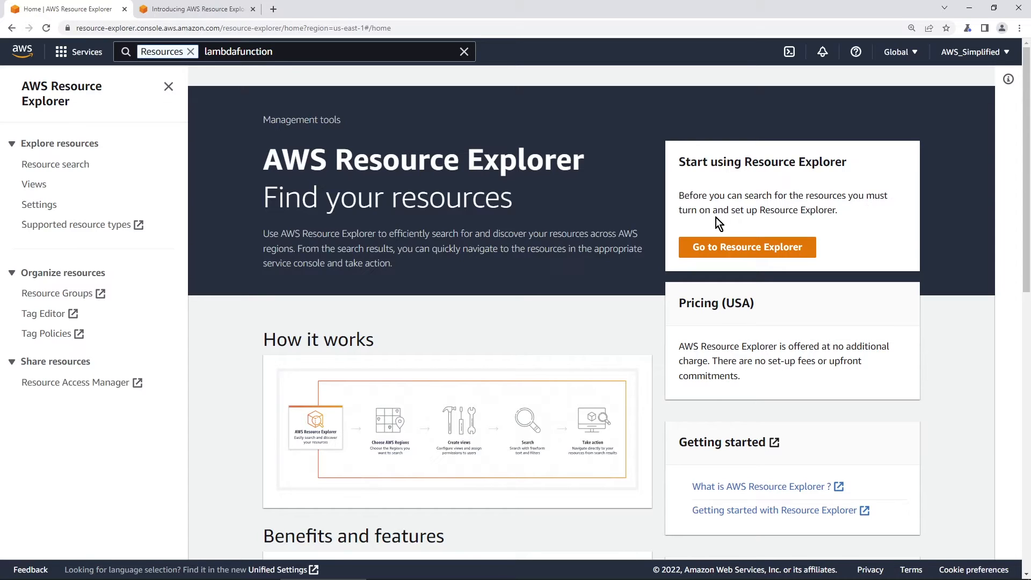
pyautogui.moveTo(750, 226)
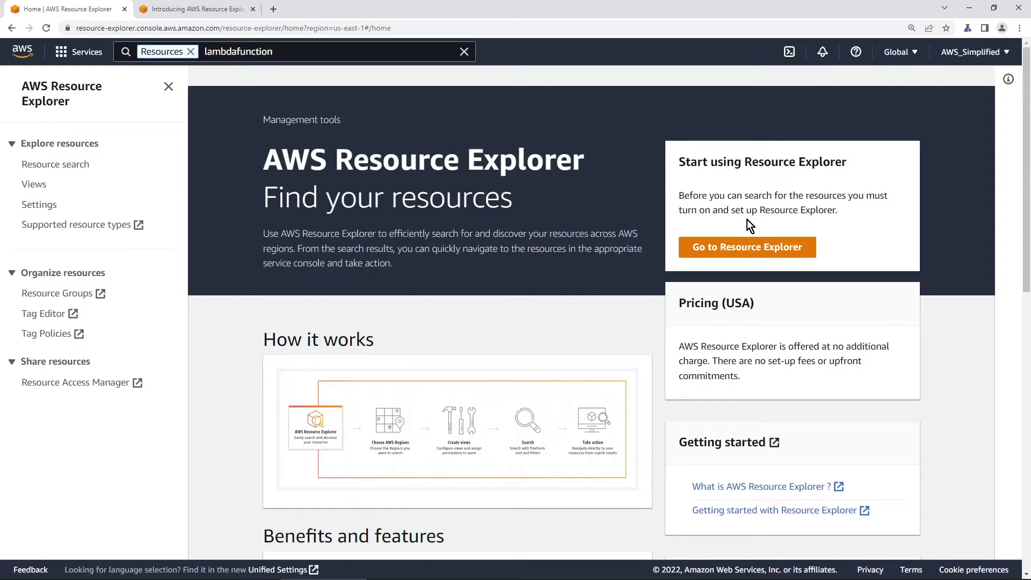
# Step: Start Resource Explorer setup with US East (N. Virginia) us-east-1 as aggregator index region
pyautogui.click(746, 246)
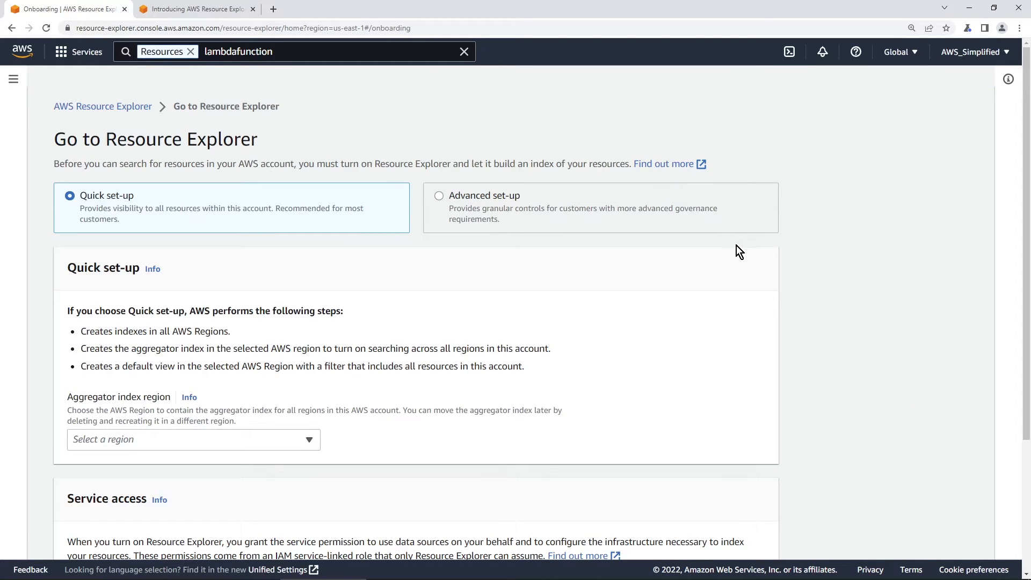
pyautogui.moveTo(261, 249)
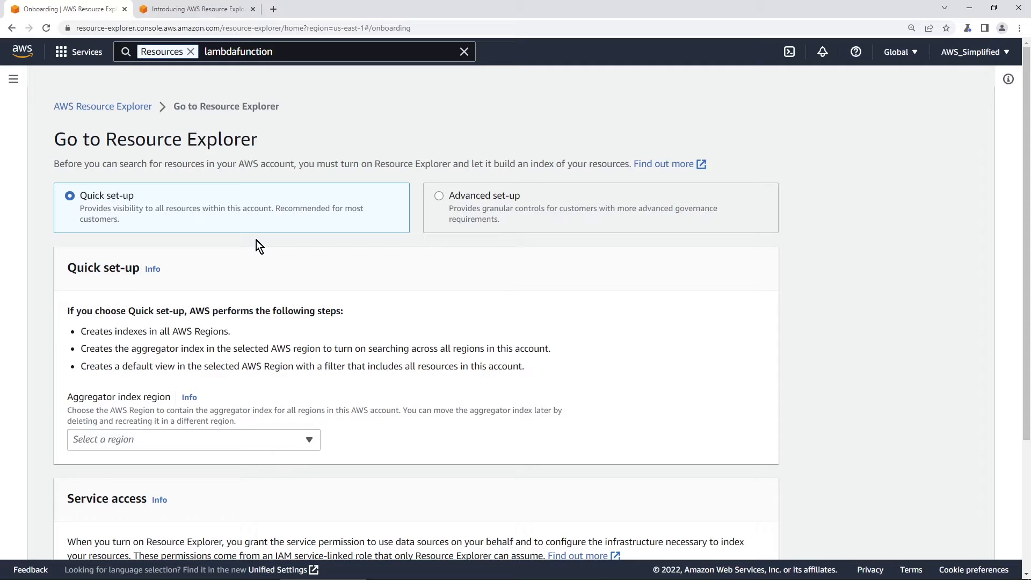
pyautogui.moveTo(183, 242)
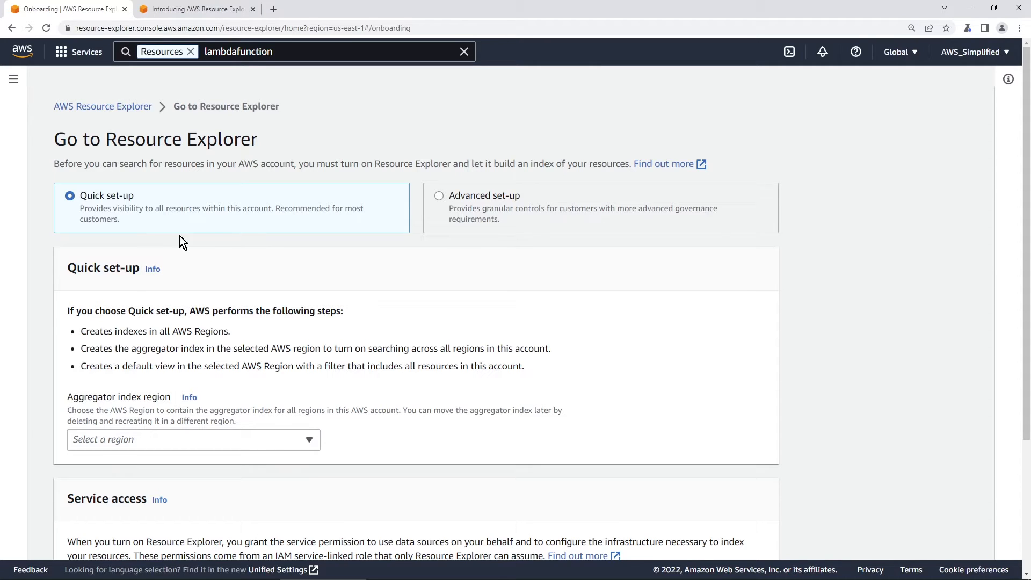
pyautogui.moveTo(146, 366)
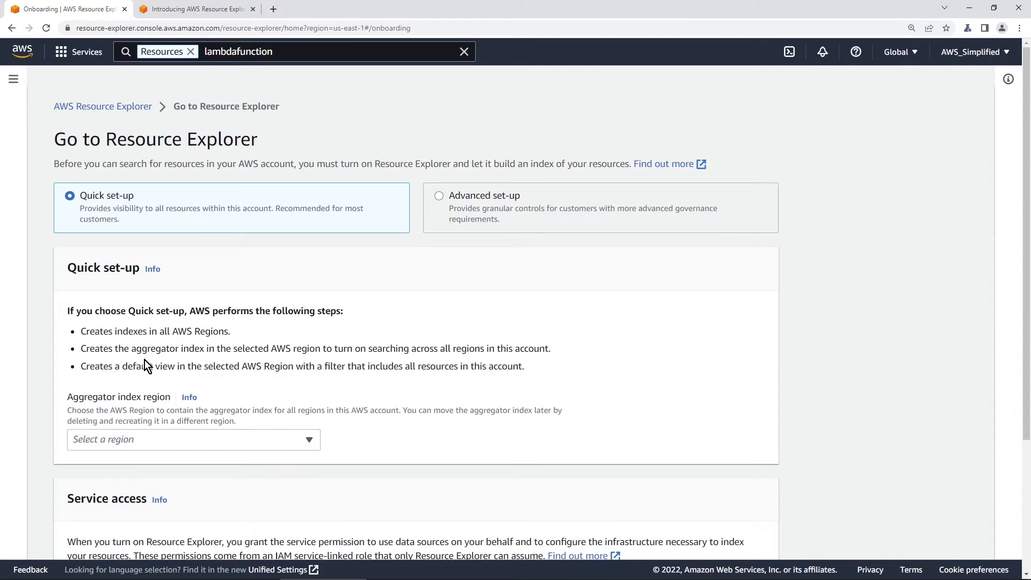
pyautogui.click(194, 439)
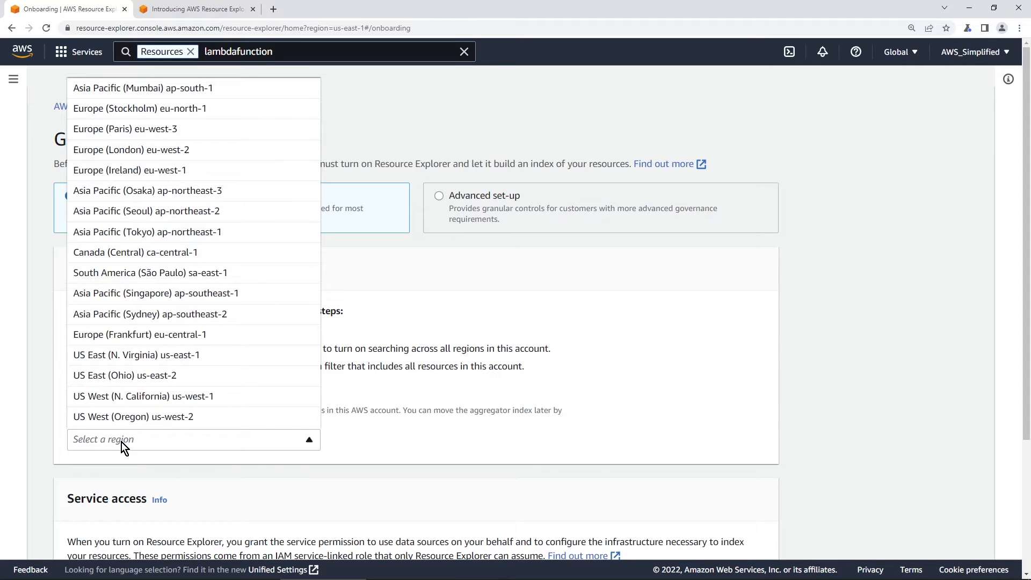
pyautogui.moveTo(173, 363)
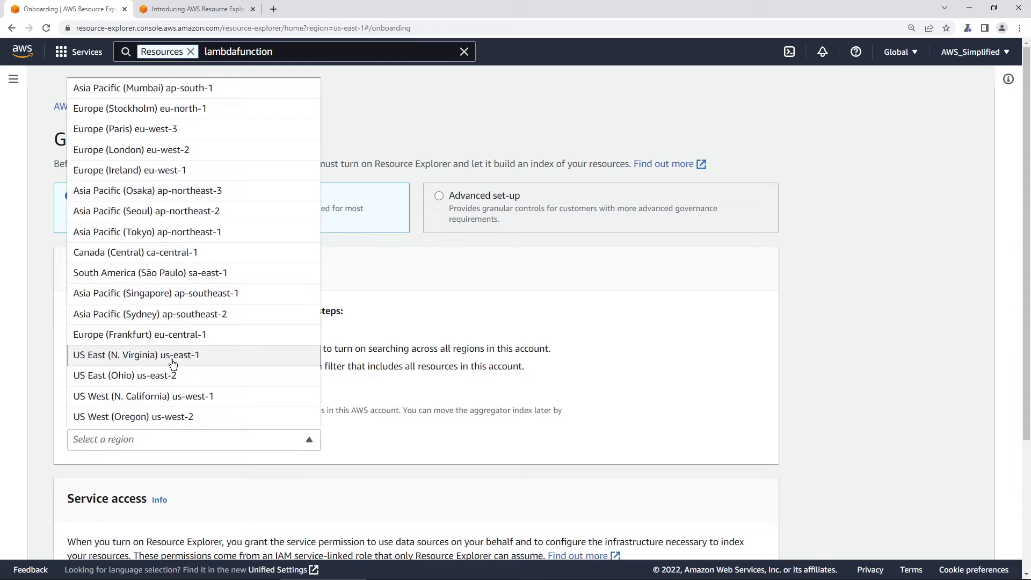
pyautogui.click(136, 355)
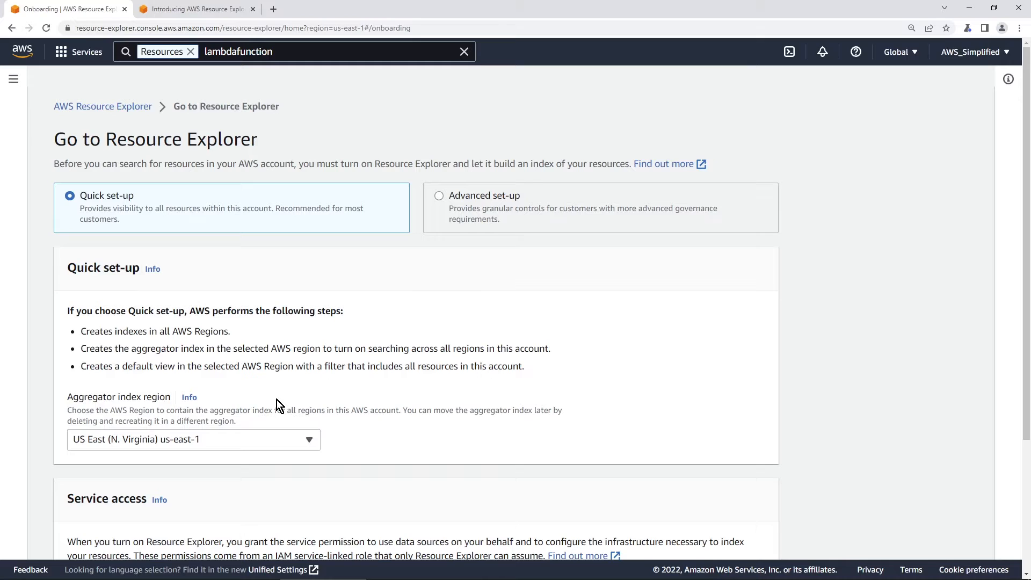
pyautogui.moveTo(288, 344)
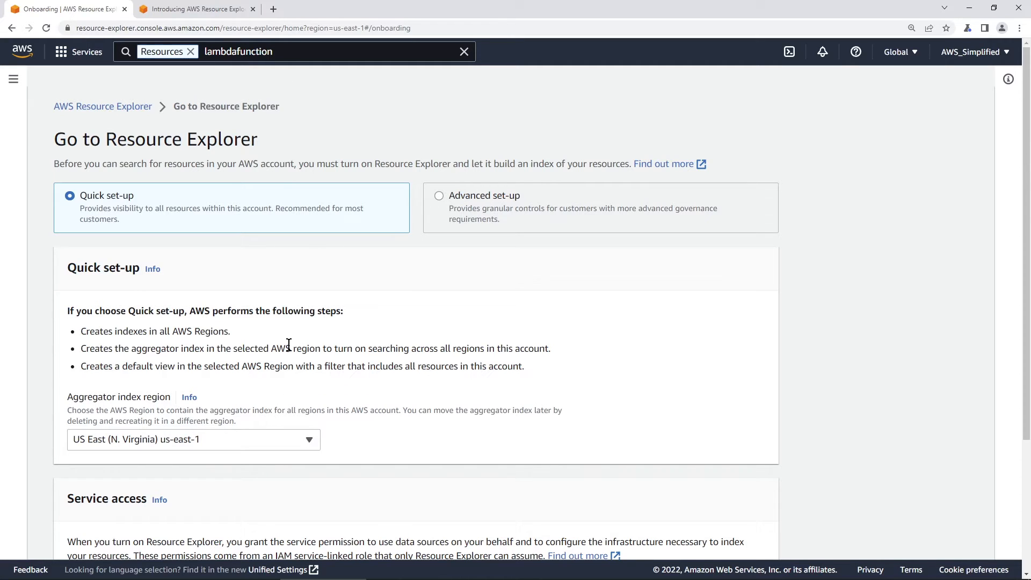
pyautogui.moveTo(296, 388)
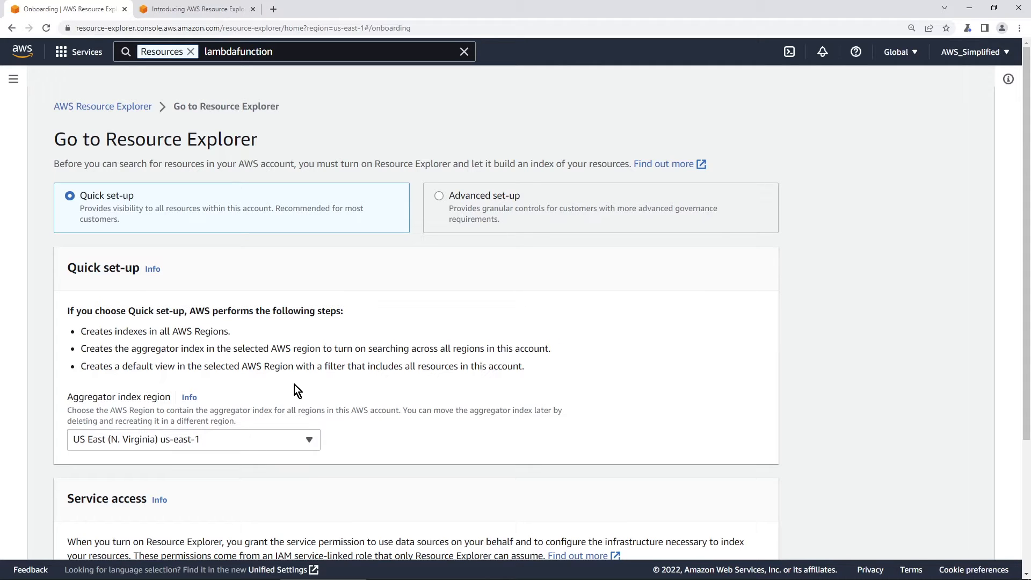
pyautogui.moveTo(474, 246)
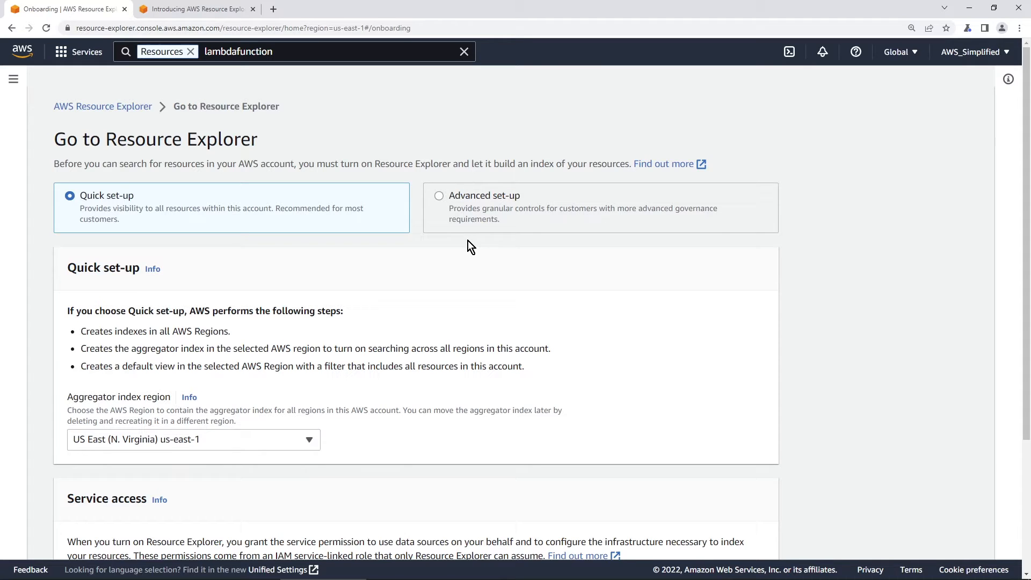
# Step: Preview Advanced set-up, return to Quick set-up, and review its service access details
pyautogui.click(439, 196)
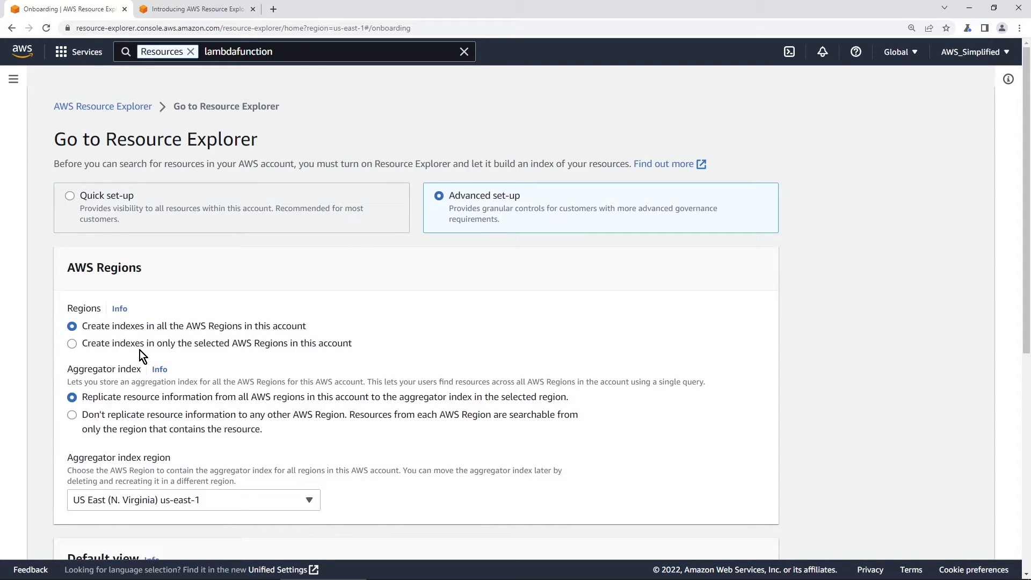
pyautogui.moveTo(220, 357)
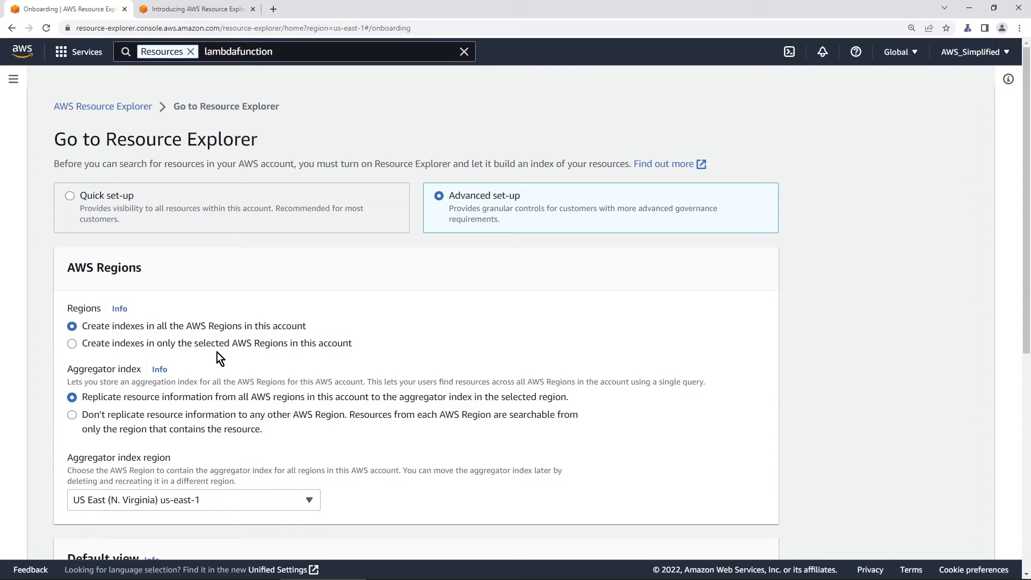
pyautogui.moveTo(99, 417)
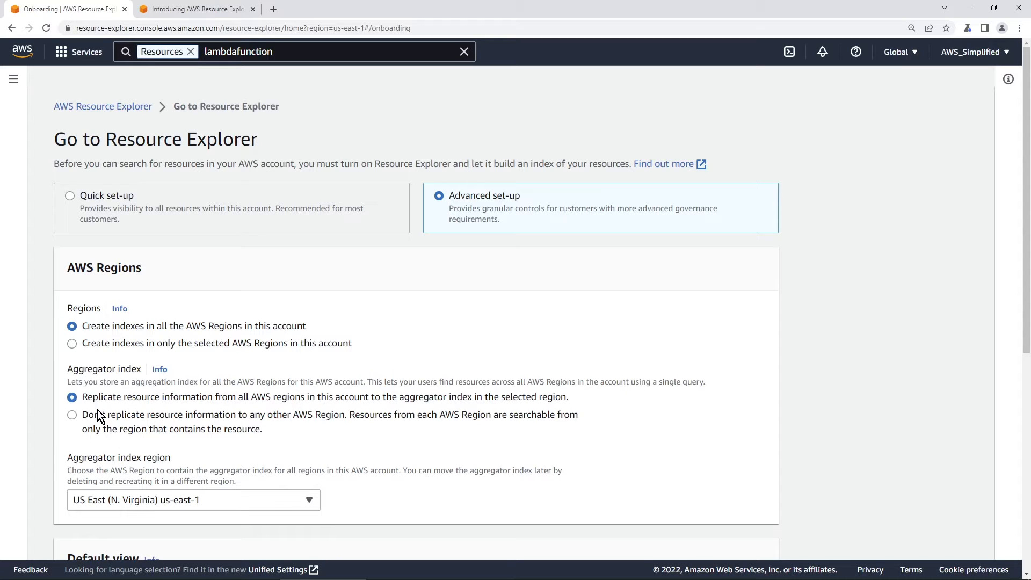
pyautogui.moveTo(120, 360)
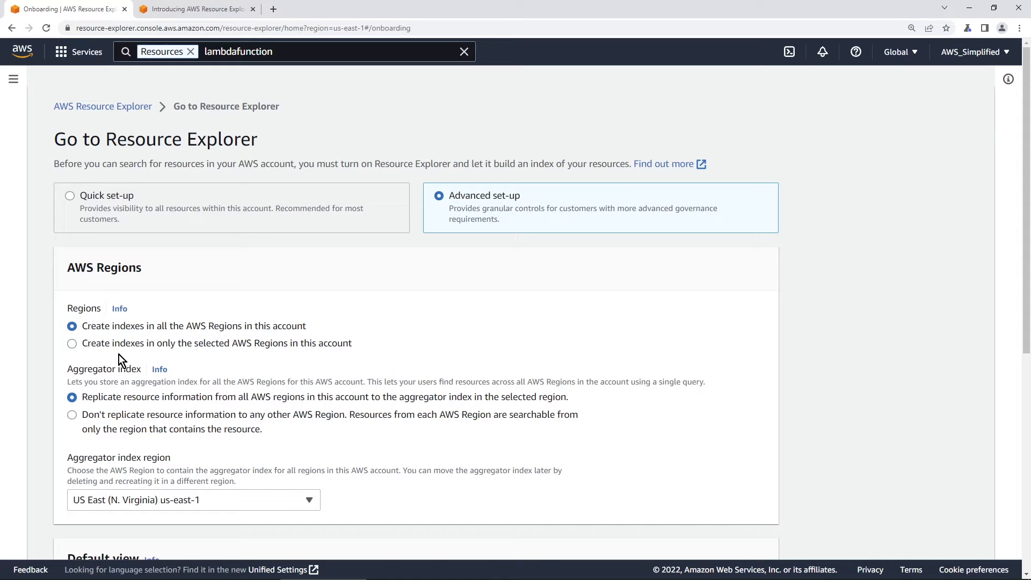
pyautogui.click(70, 196)
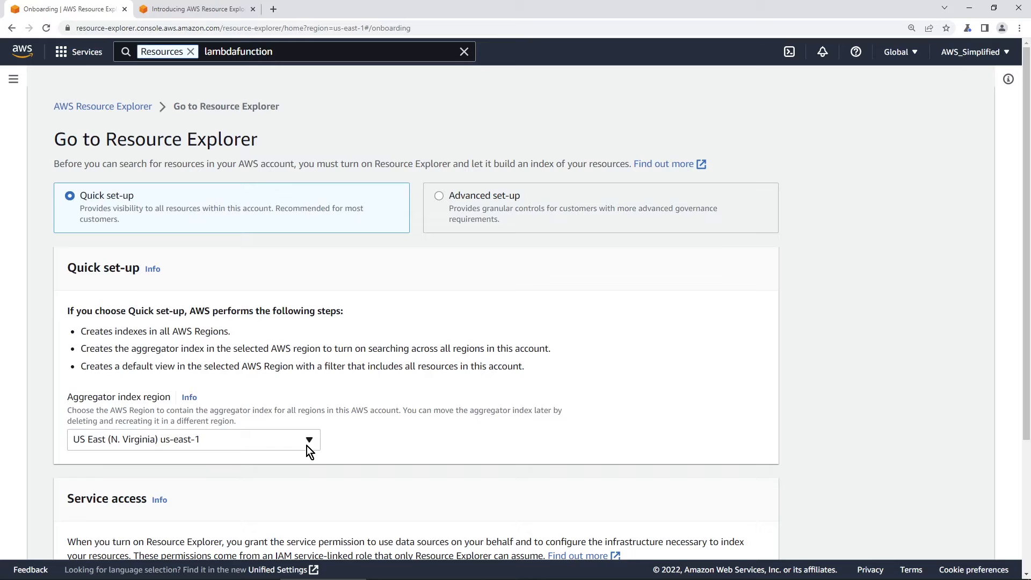
pyautogui.scroll(-3)
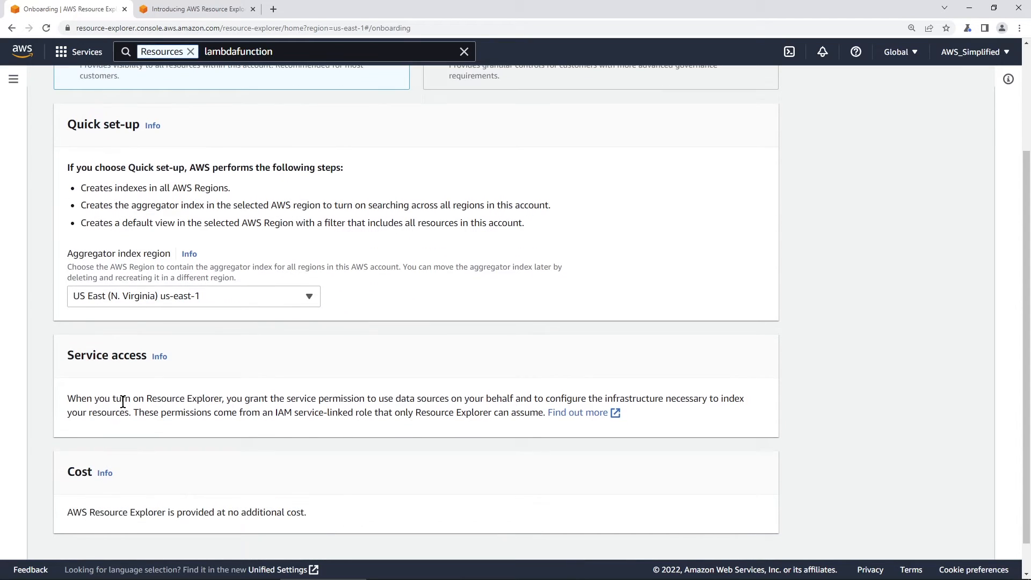
pyautogui.scroll(-3)
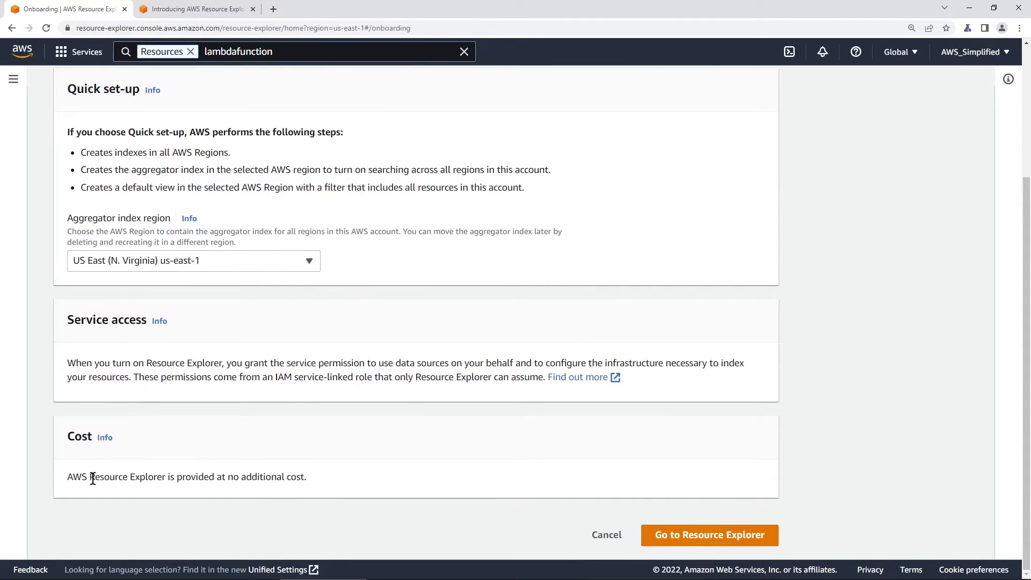
pyautogui.doubleClick(266, 477)
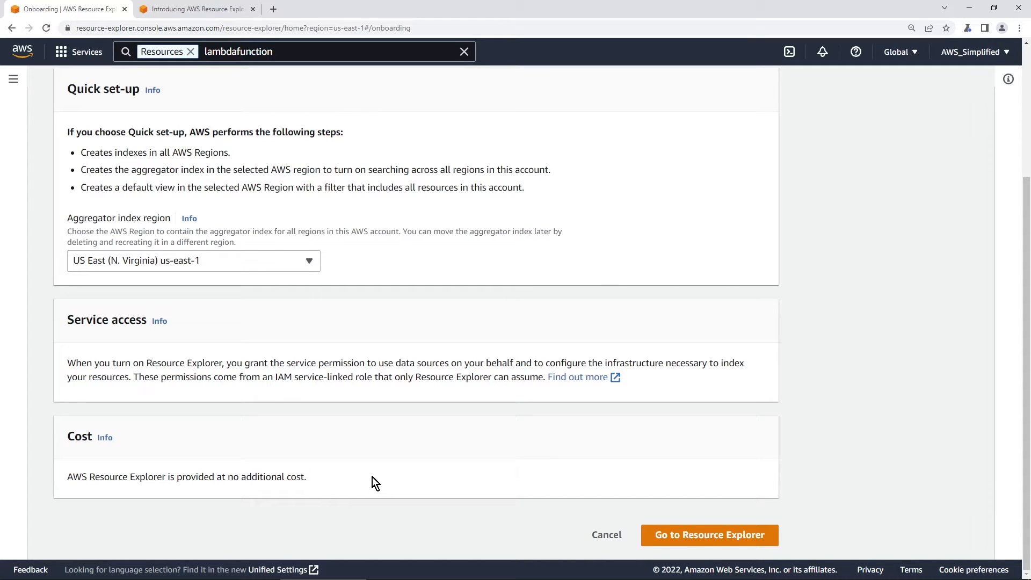
pyautogui.moveTo(386, 478)
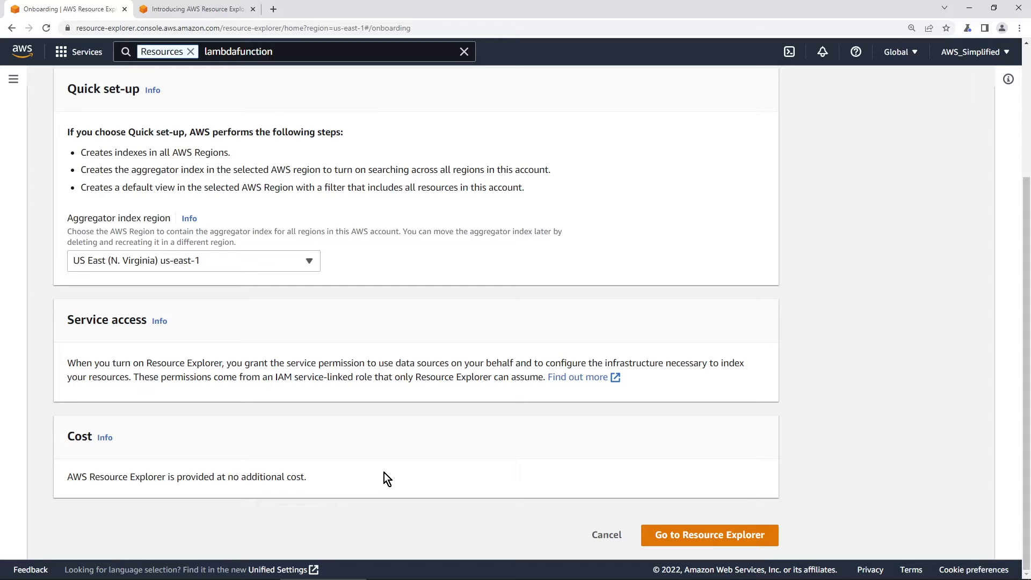
pyautogui.moveTo(401, 474)
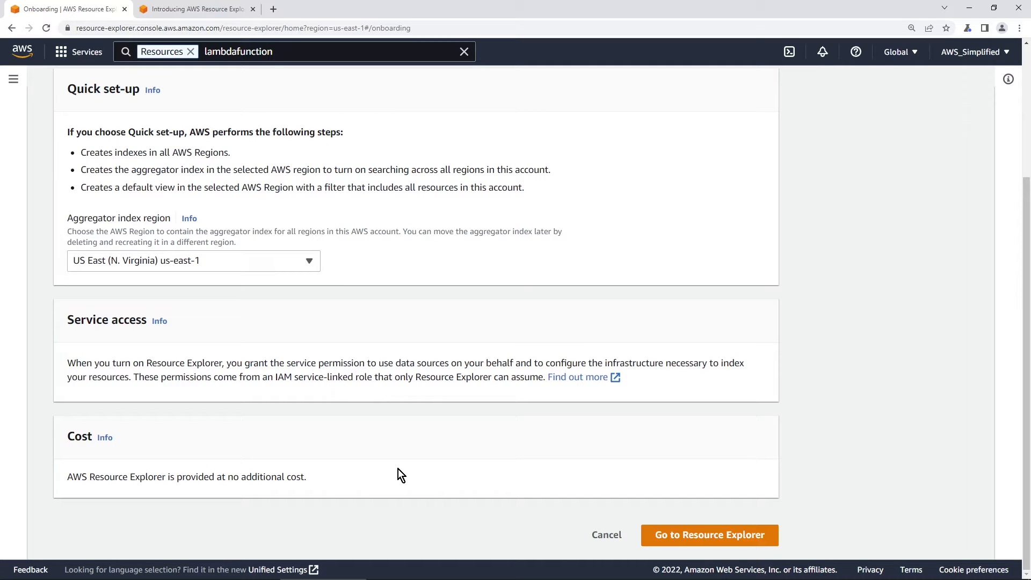
pyautogui.moveTo(384, 456)
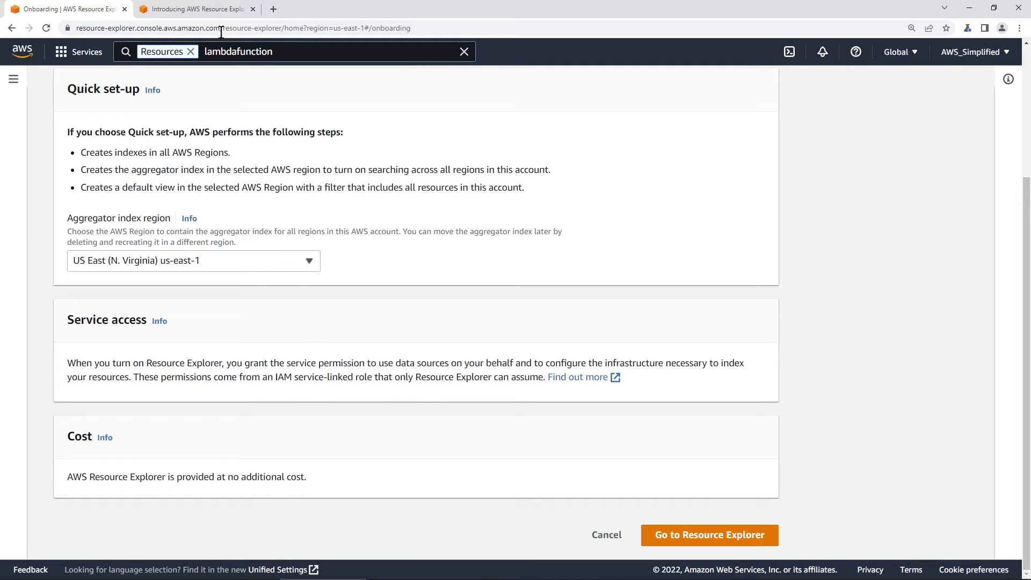
pyautogui.click(194, 8)
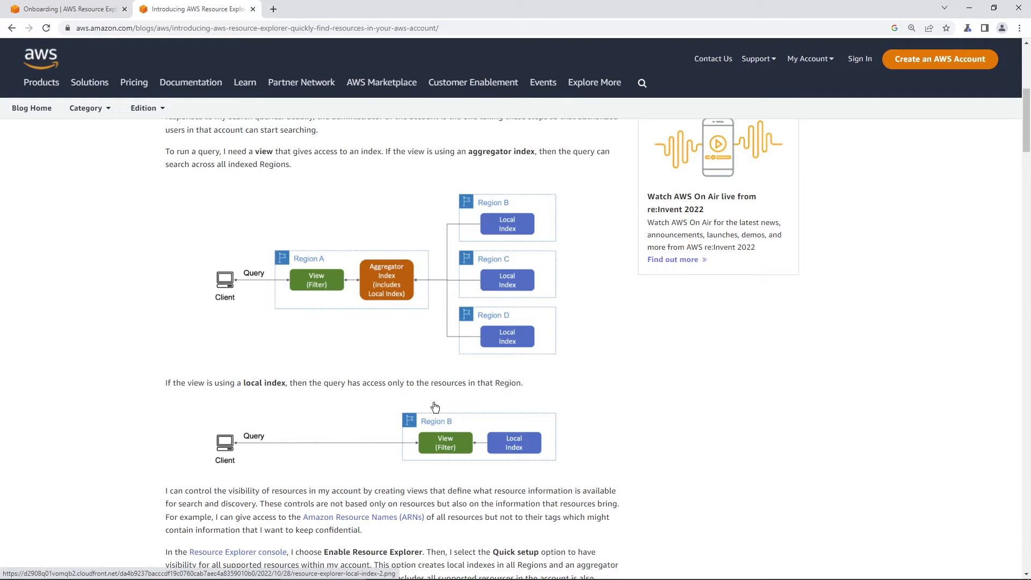
pyautogui.moveTo(317, 439)
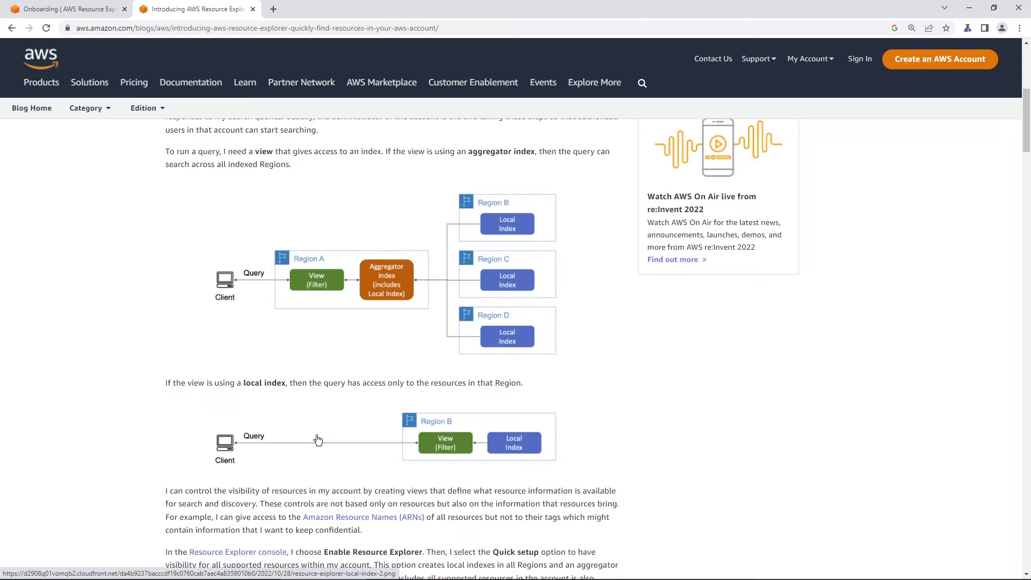
pyautogui.scroll(-3)
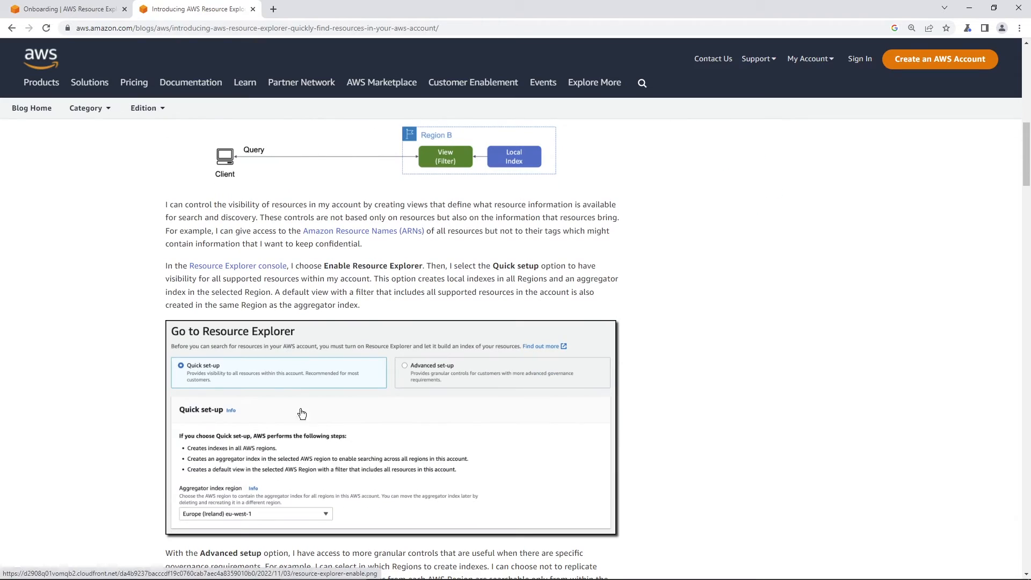
pyautogui.click(238, 266)
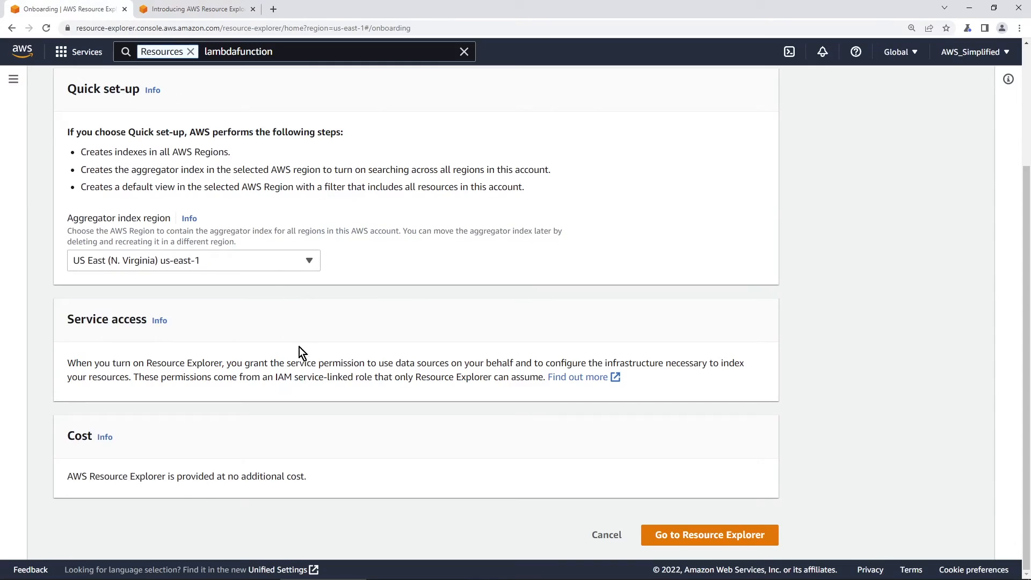
pyautogui.moveTo(459, 418)
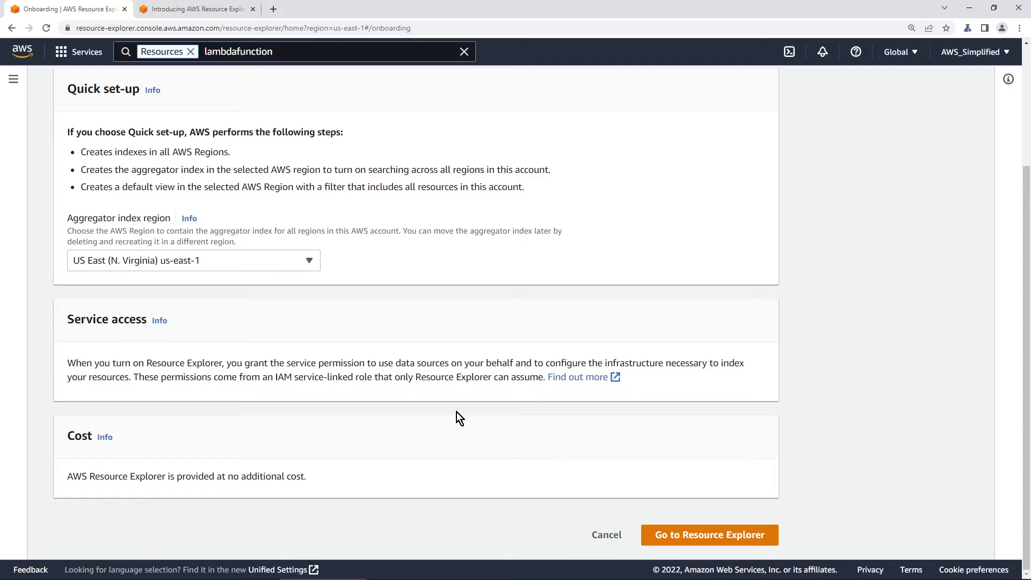
# Step: Turn on Resource Explorer via quick set-up and watch the 17 regional indexes reach Success
pyautogui.click(709, 535)
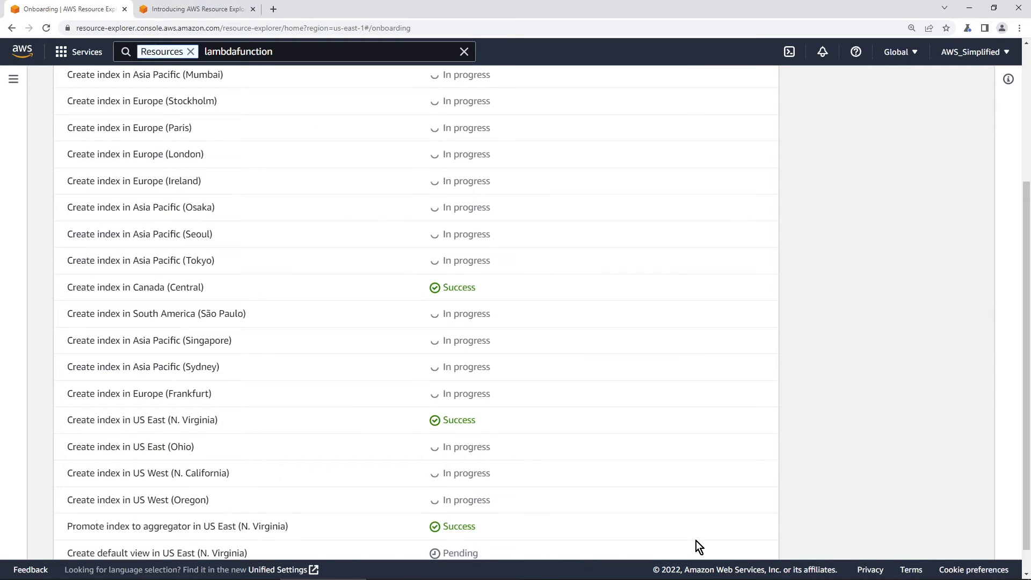
pyautogui.scroll(3)
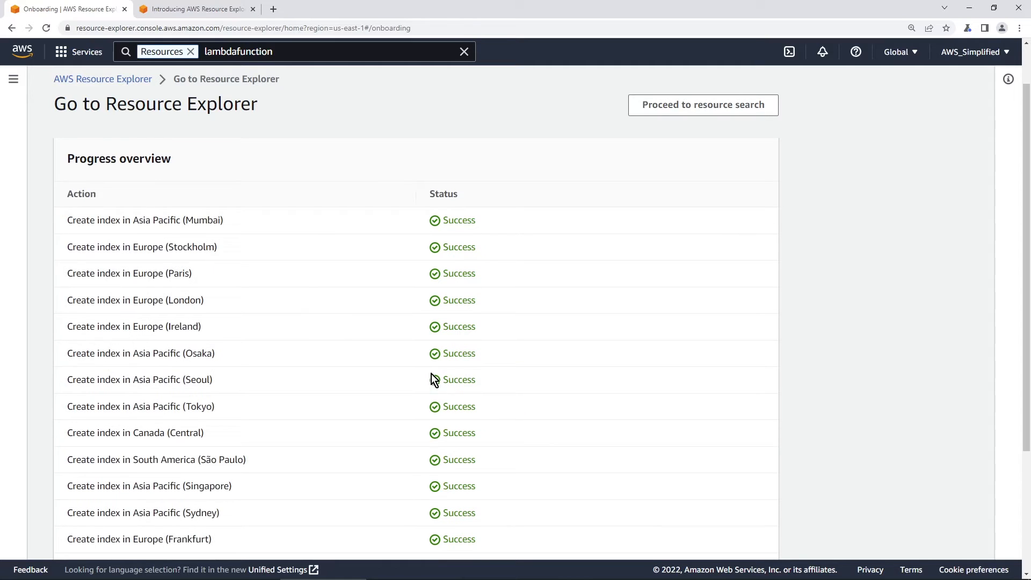
pyautogui.moveTo(385, 267)
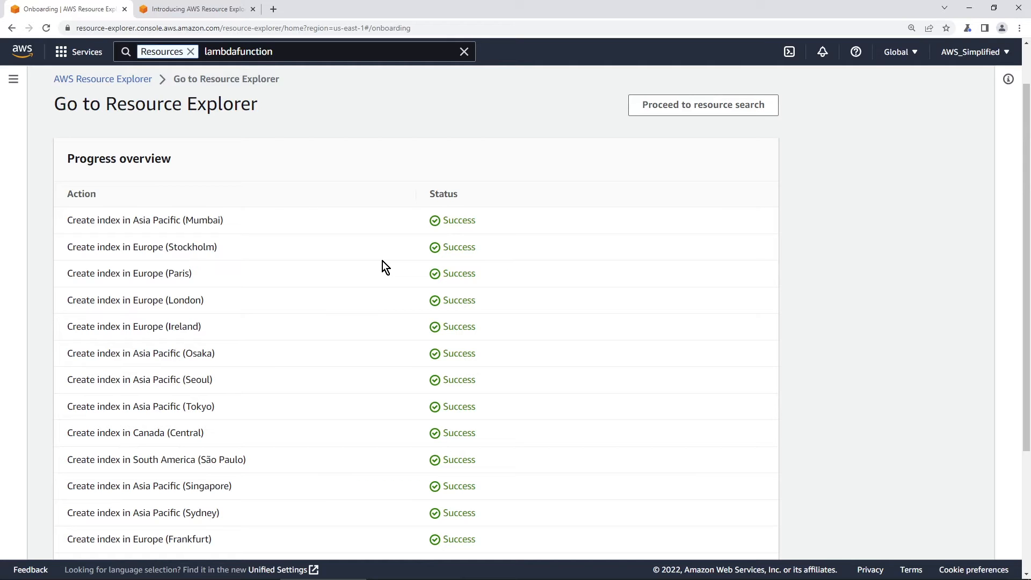
pyautogui.scroll(-3)
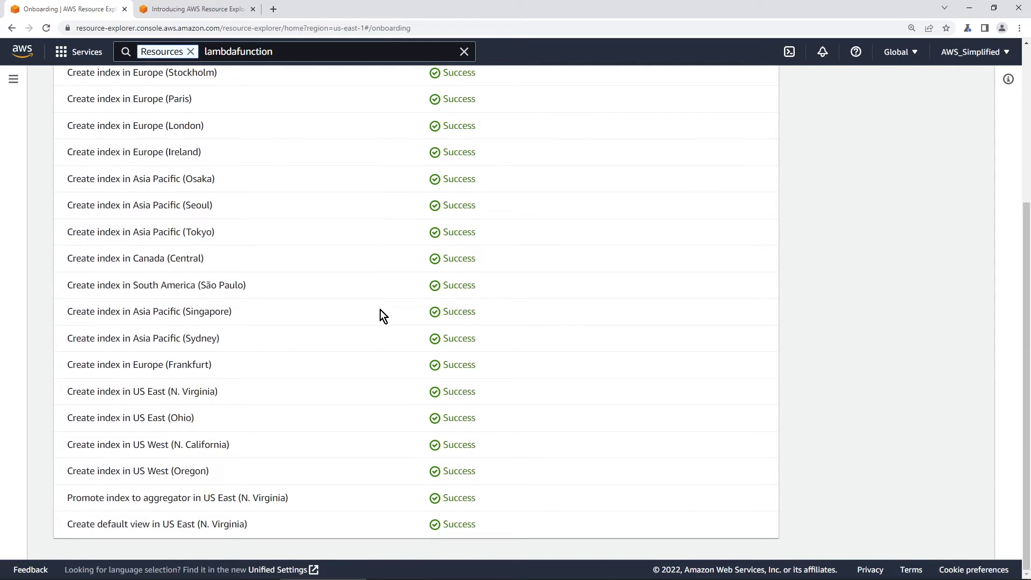
pyautogui.scroll(3)
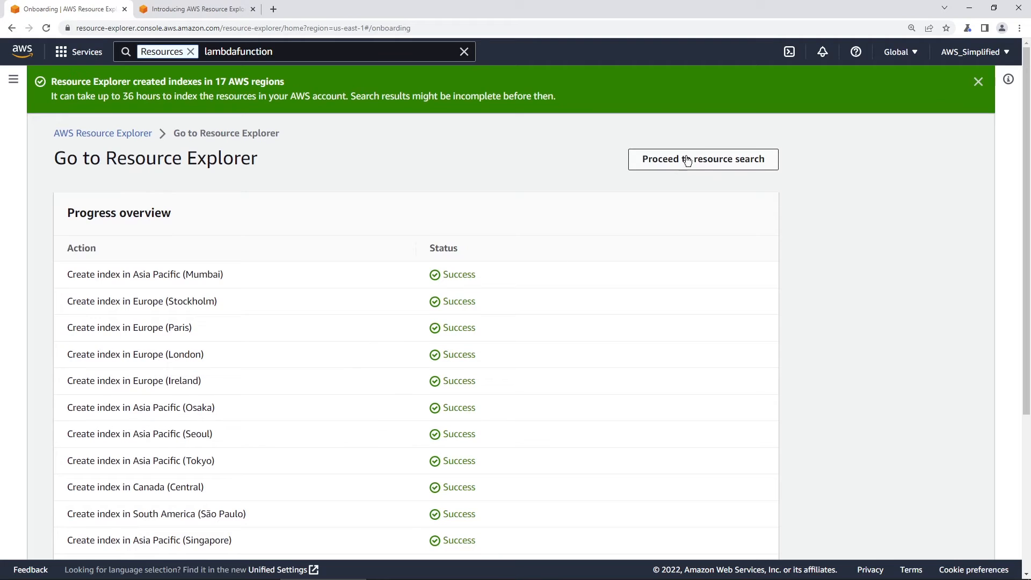
pyautogui.moveTo(691, 172)
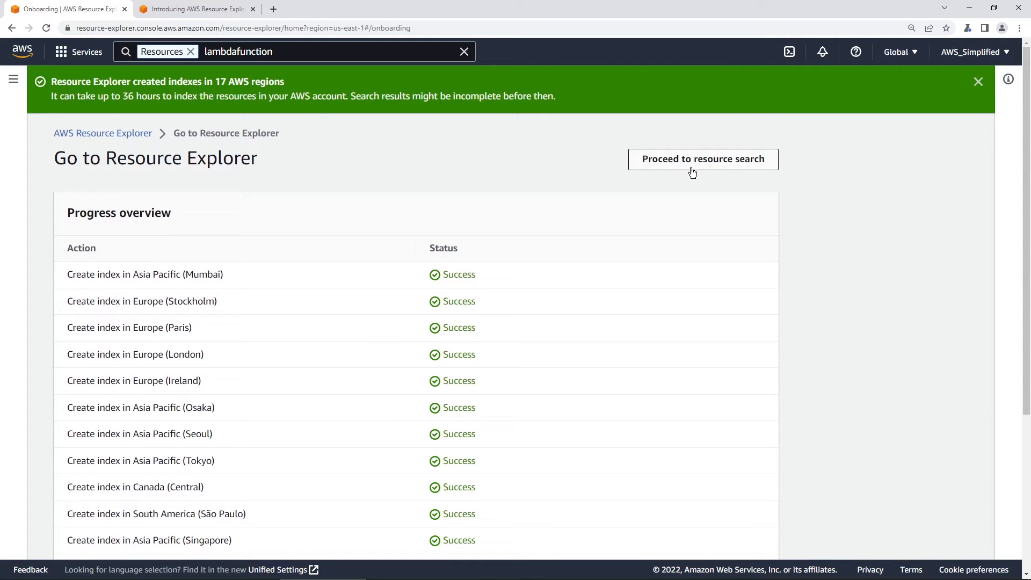
pyautogui.moveTo(539, 185)
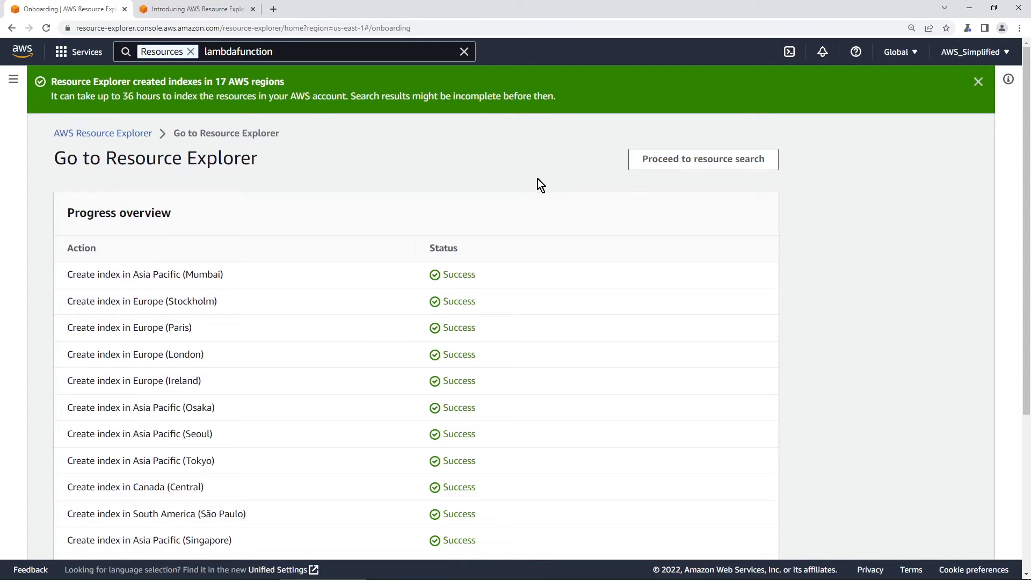
pyautogui.moveTo(59, 108)
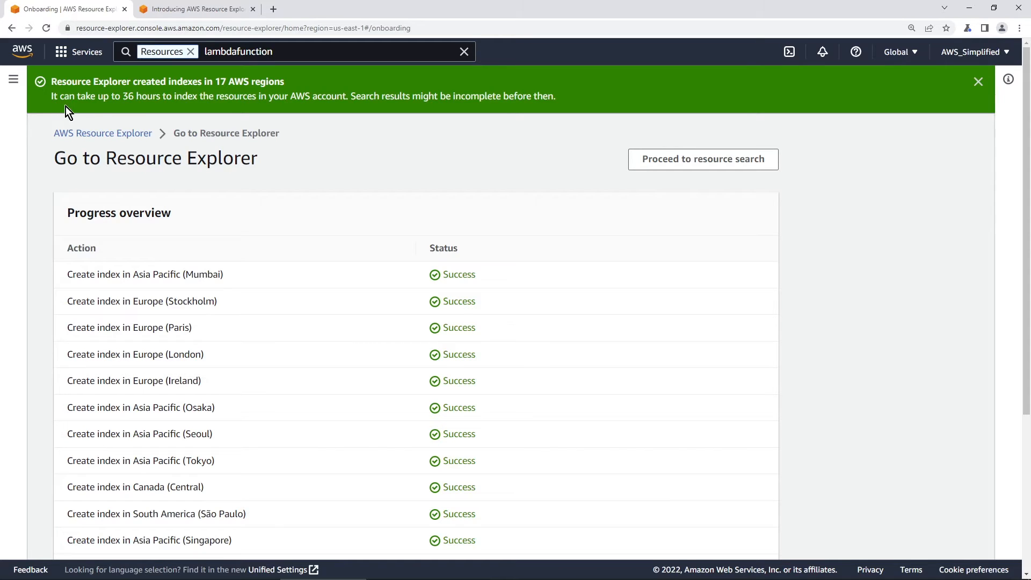
pyautogui.moveTo(189, 111)
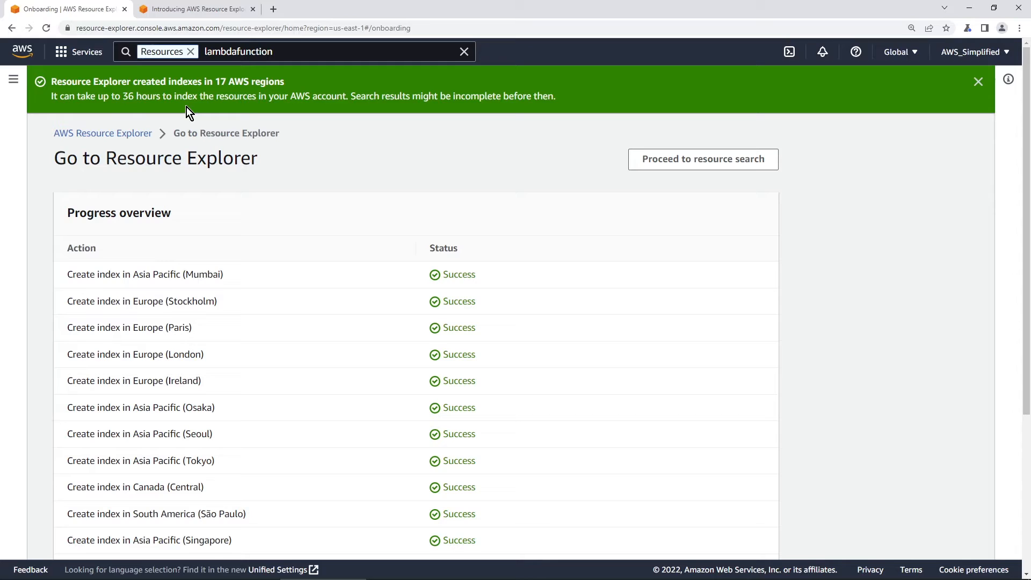
pyautogui.moveTo(316, 112)
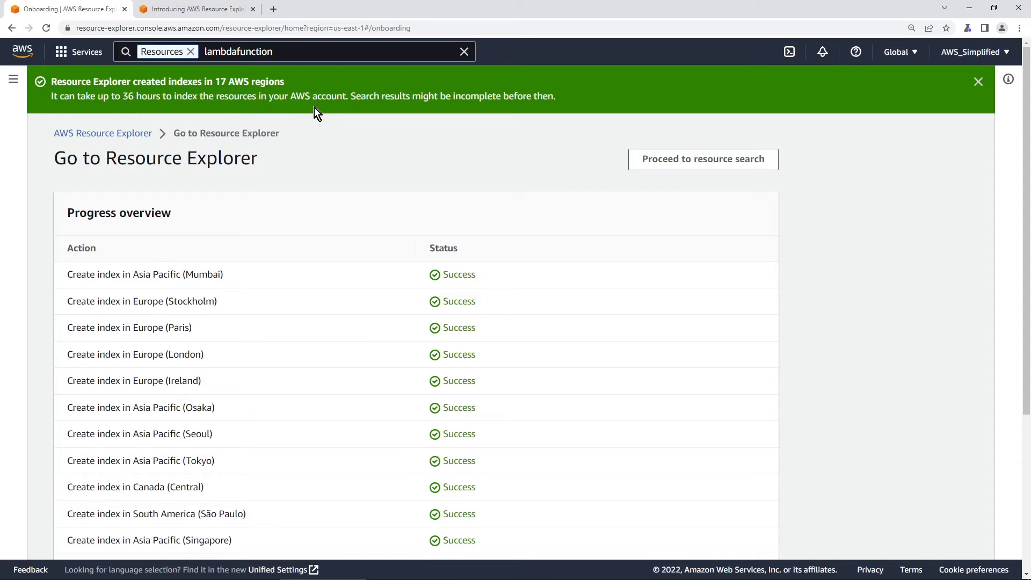
pyautogui.moveTo(431, 109)
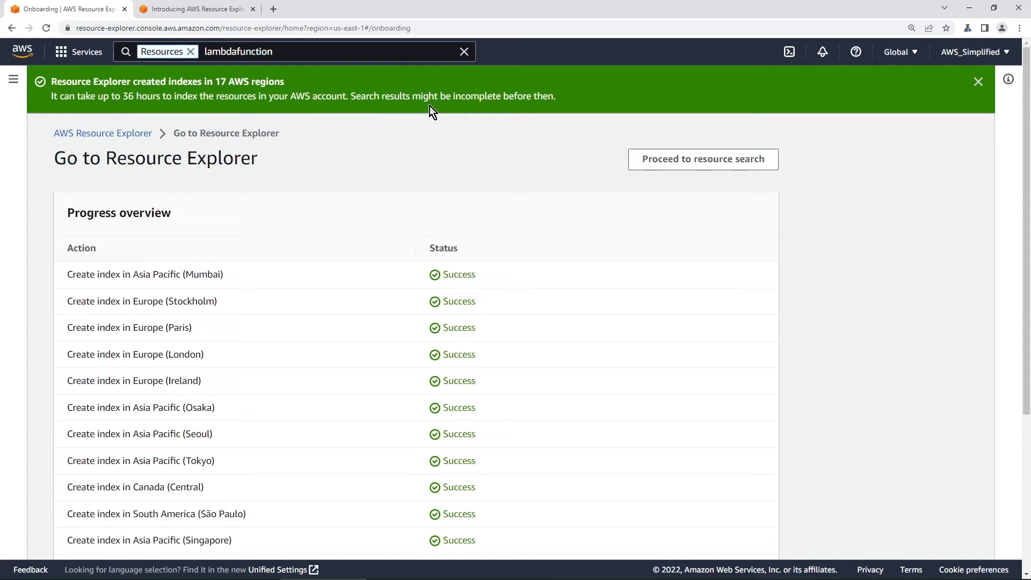
pyautogui.moveTo(441, 111)
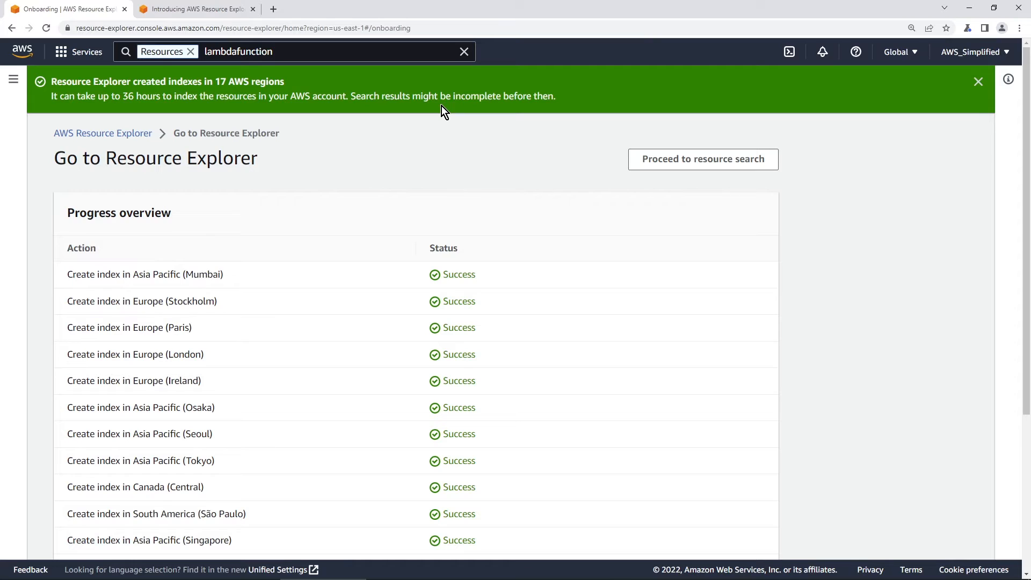
pyautogui.moveTo(703, 159)
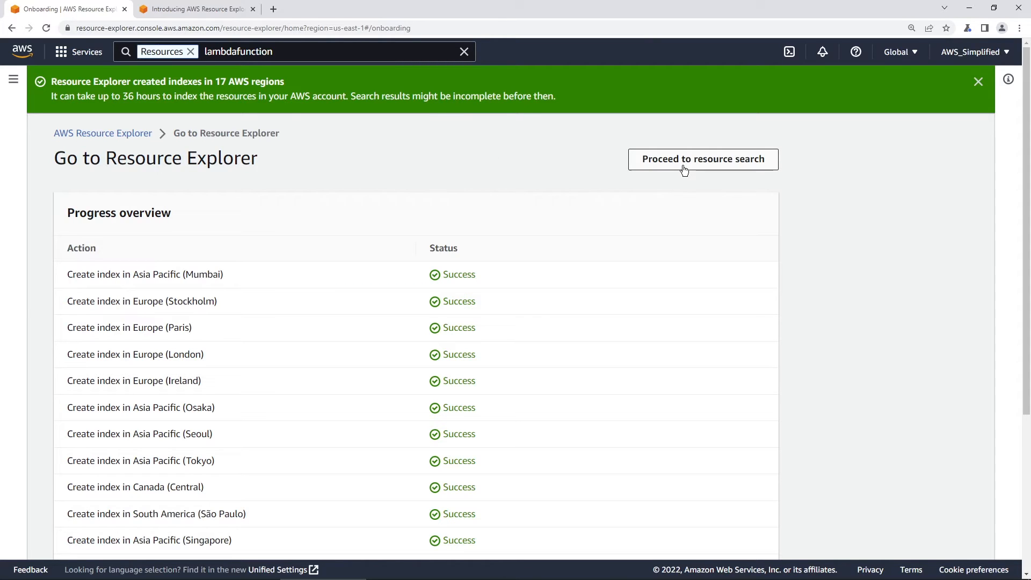
# Step: Go to resource search and reload until the default view lists 13 resources
pyautogui.click(703, 159)
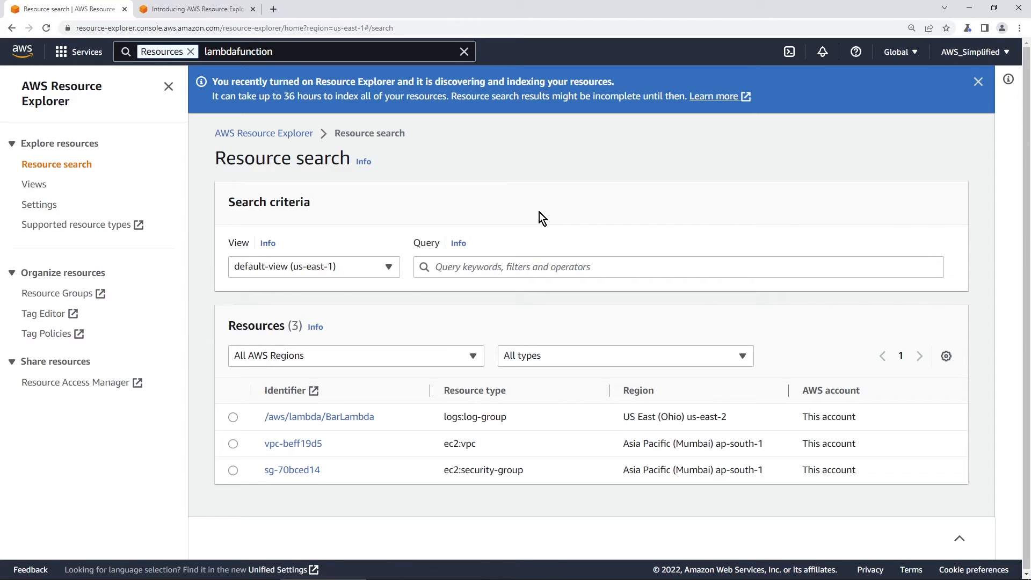
pyautogui.moveTo(387, 456)
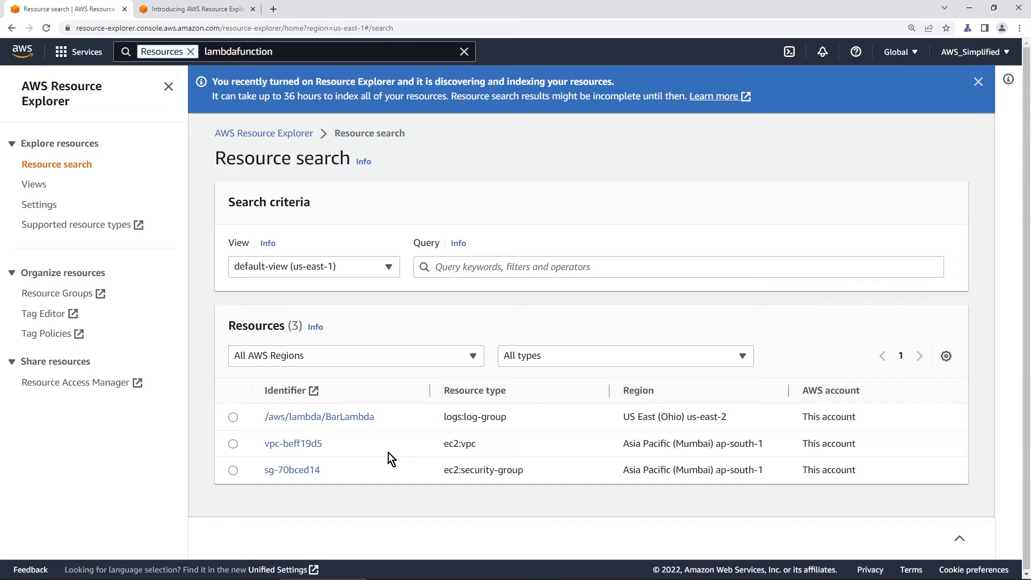
pyautogui.moveTo(367, 442)
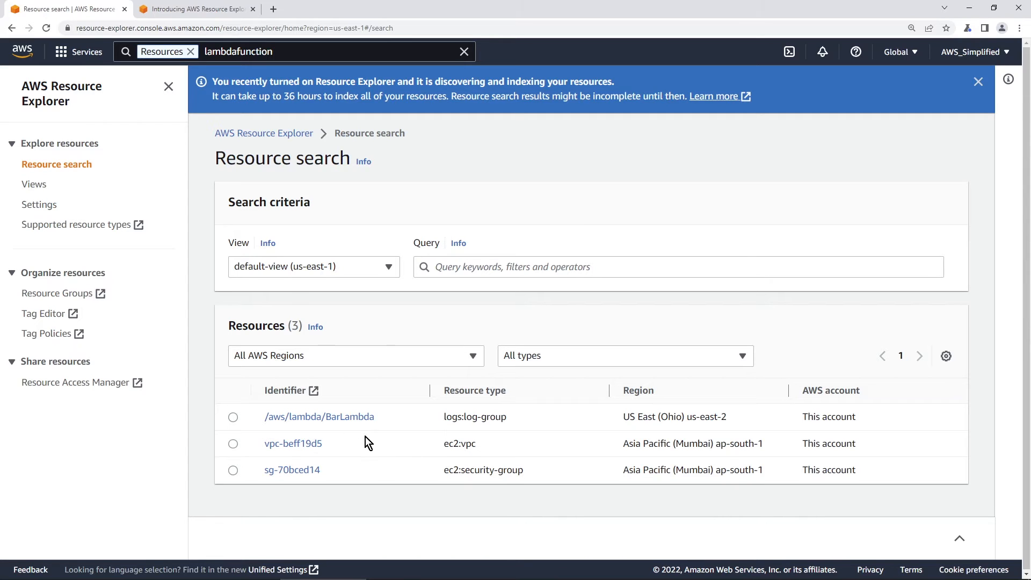
pyautogui.moveTo(305, 456)
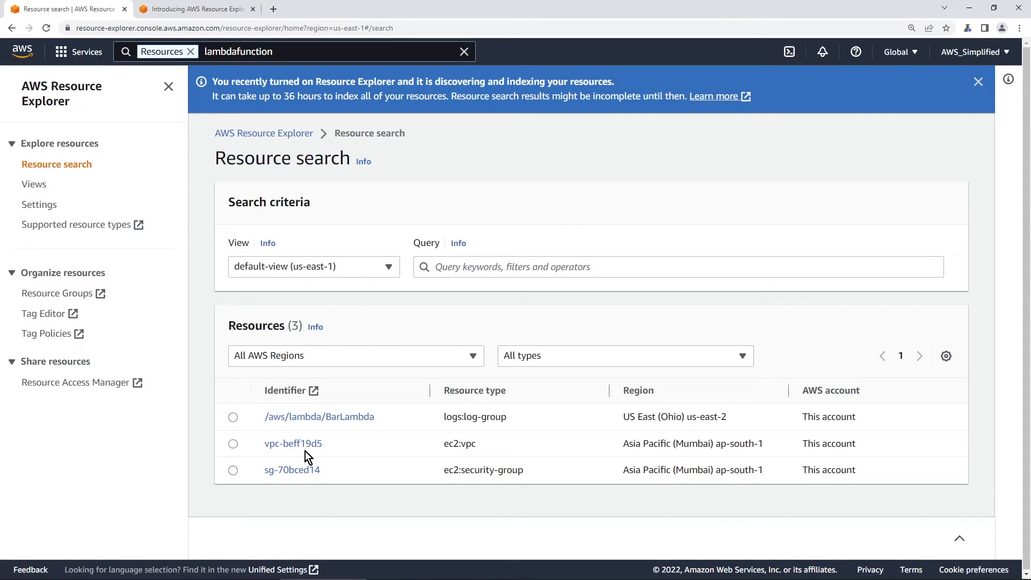
pyautogui.click(46, 28)
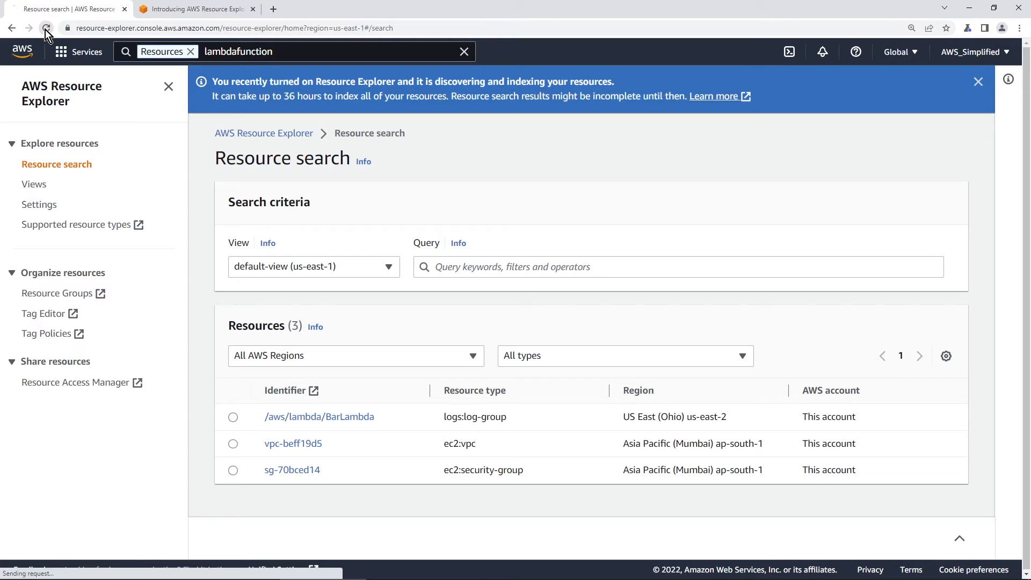
pyautogui.click(45, 27)
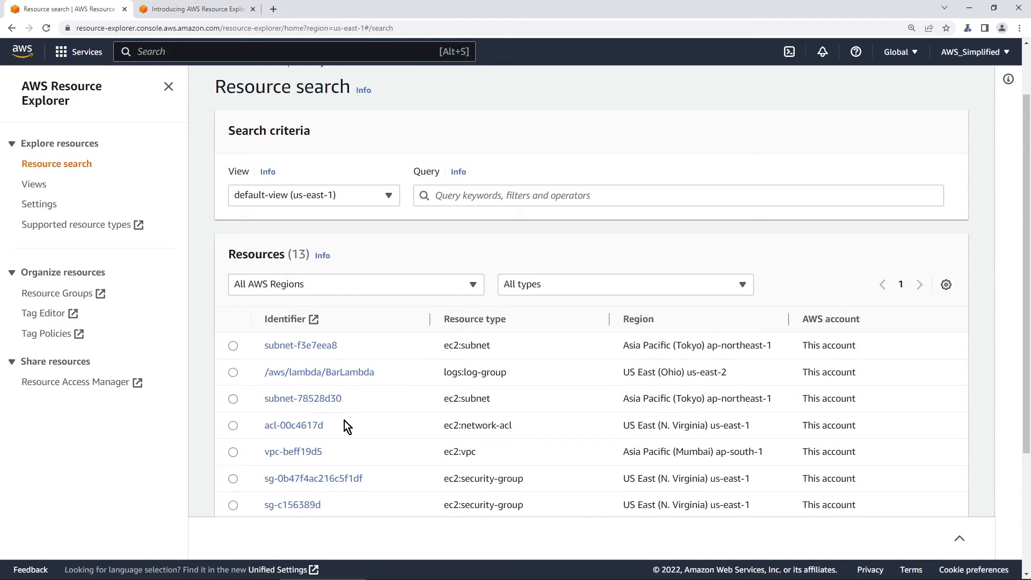
pyautogui.doubleClick(298, 255)
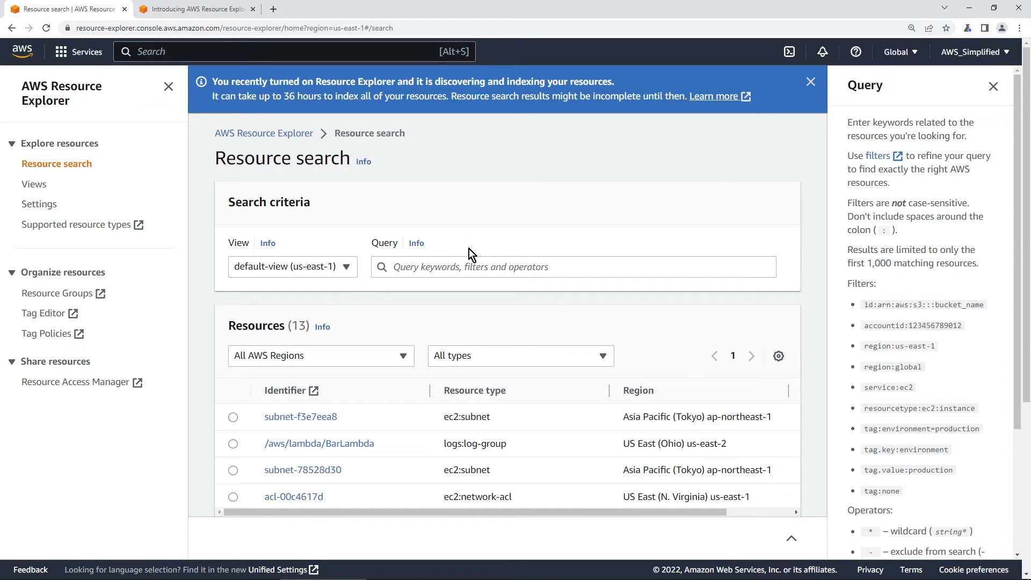
pyautogui.moveTo(851, 294)
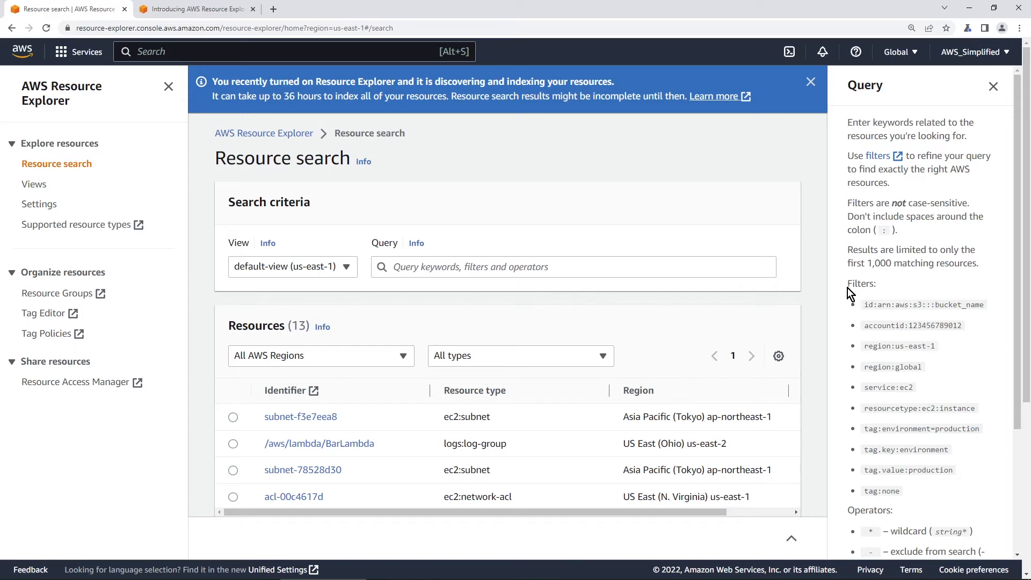
pyautogui.moveTo(880, 320)
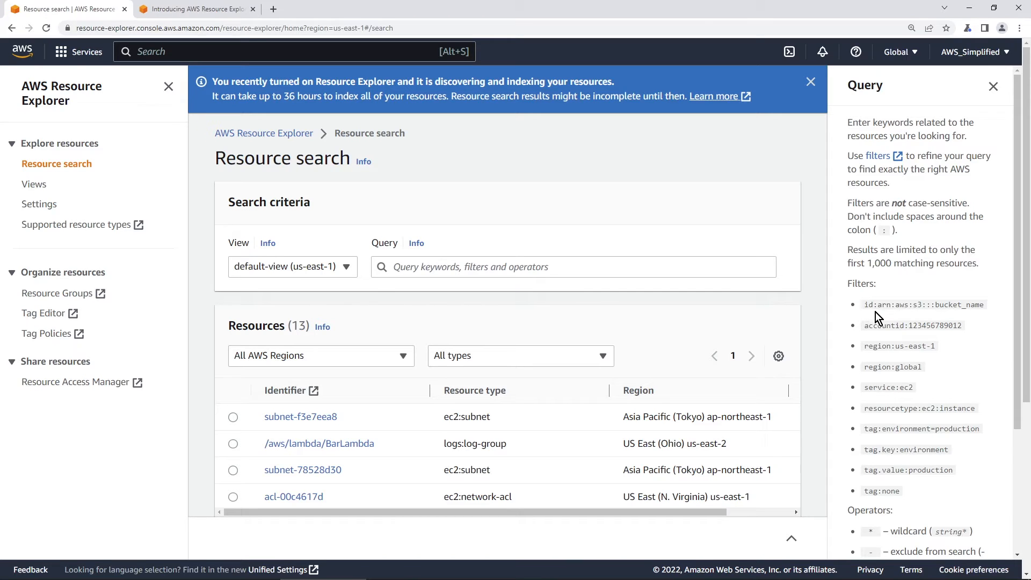
pyautogui.moveTo(878, 325)
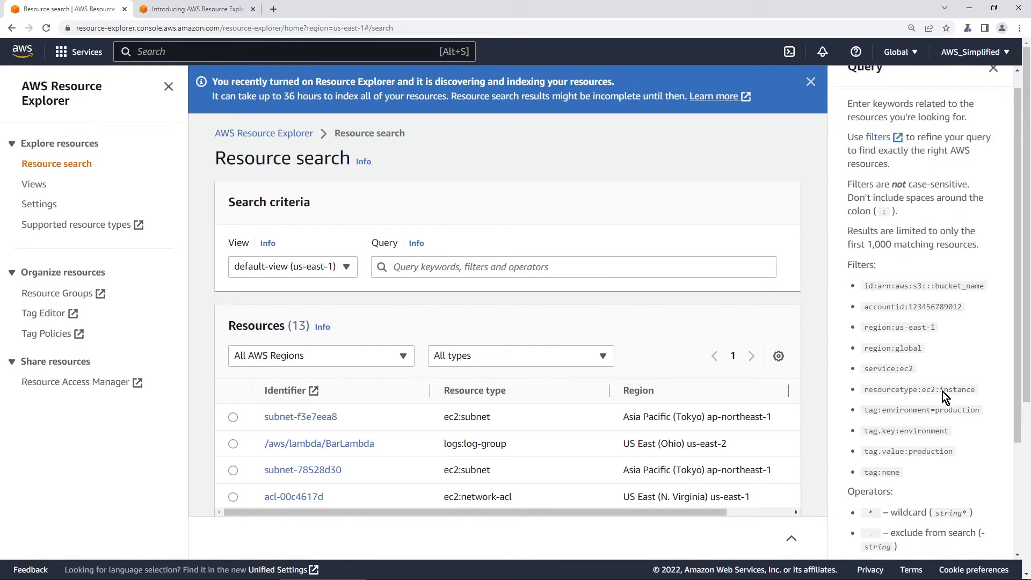
# Step: Query 'ec2:' and browse the resulting EC2 subnets, security groups and VPCs
pyautogui.scroll(-3)
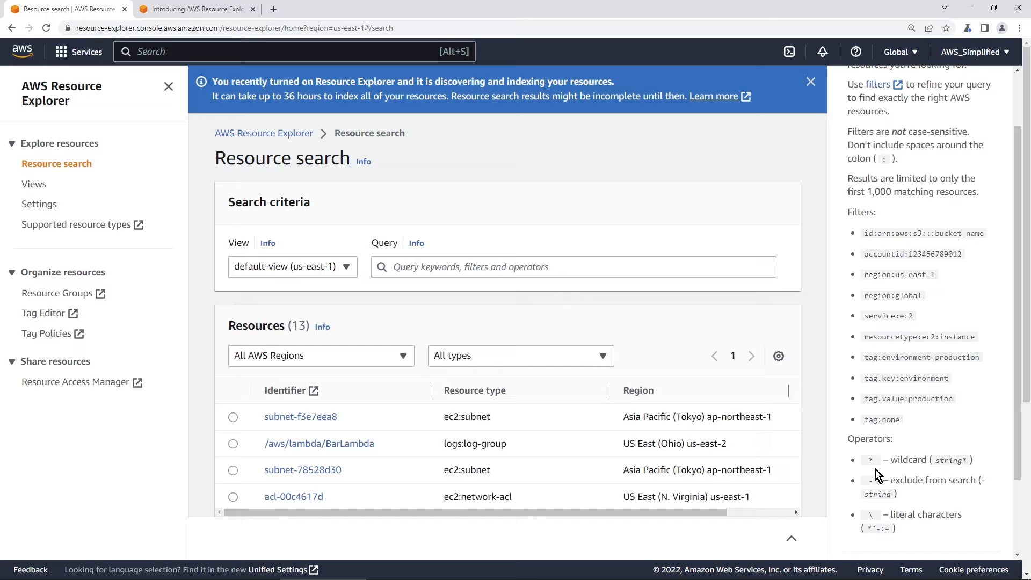
pyautogui.moveTo(924, 480)
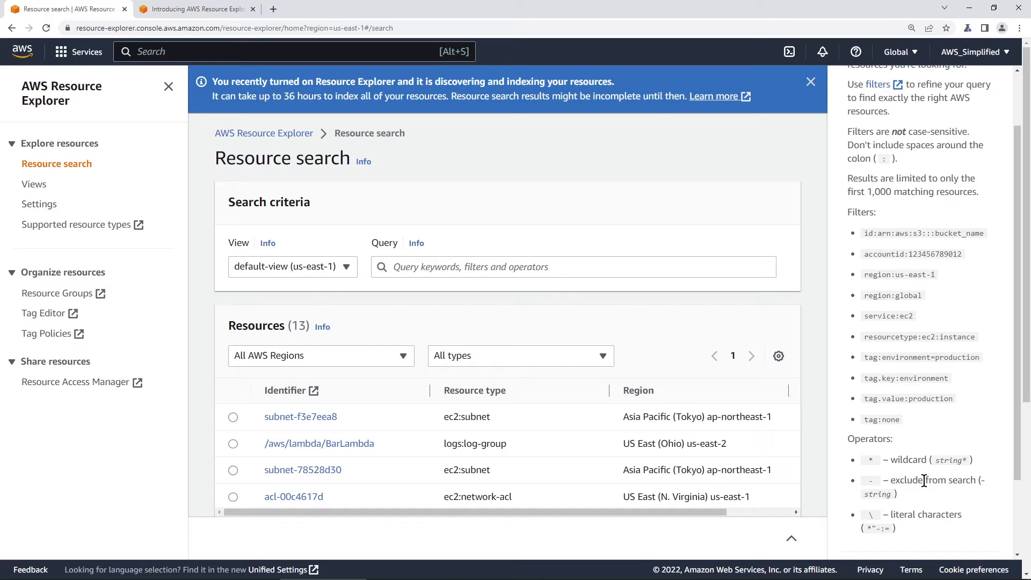
pyautogui.scroll(-3)
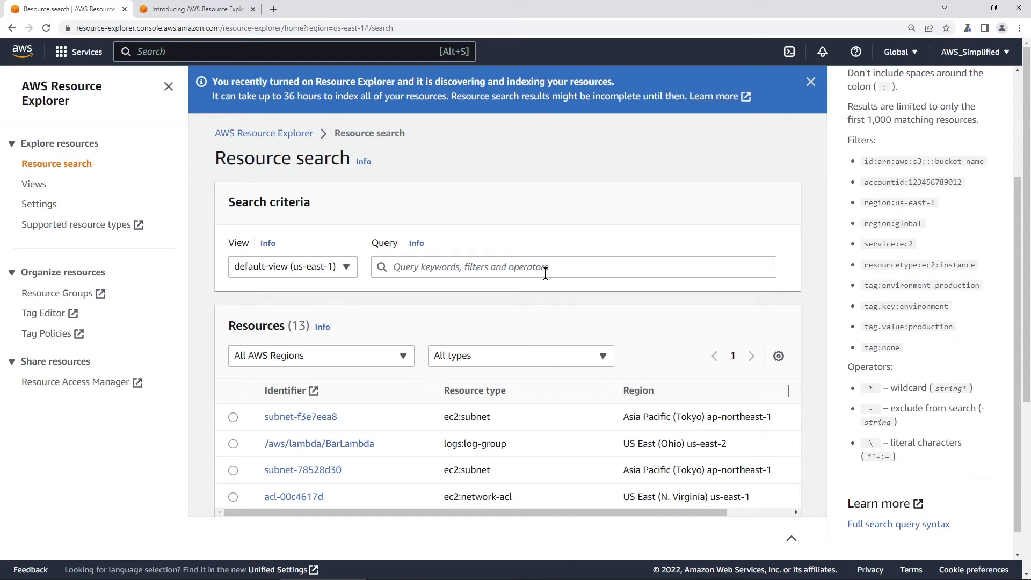
pyautogui.scroll(-3)
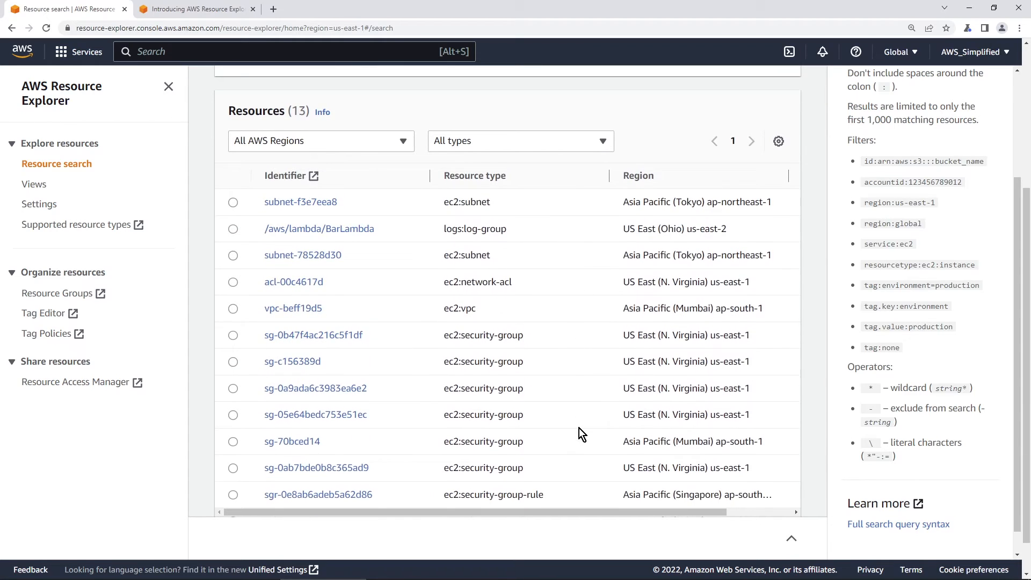
pyautogui.scroll(3)
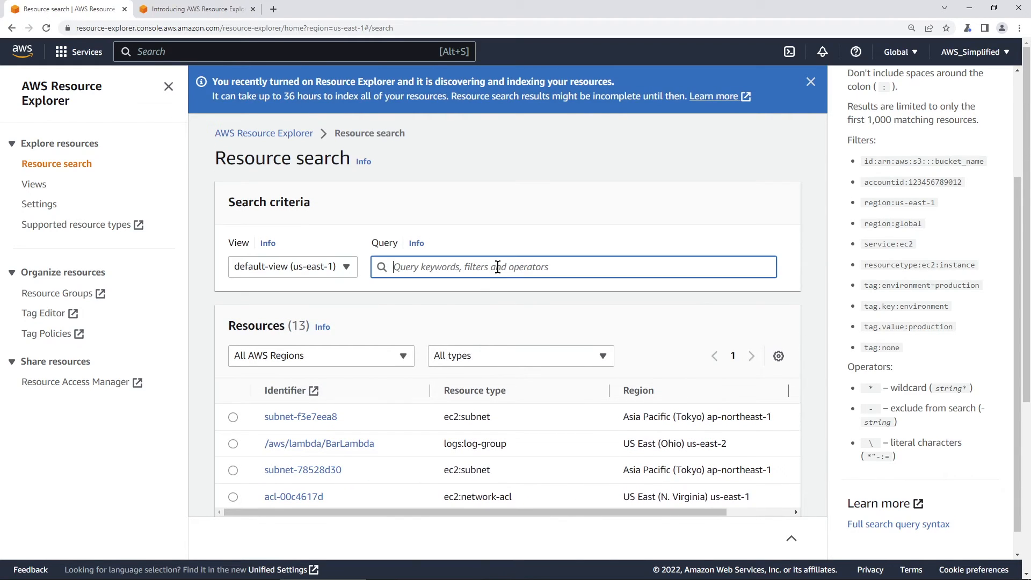
pyautogui.write('ec2:')
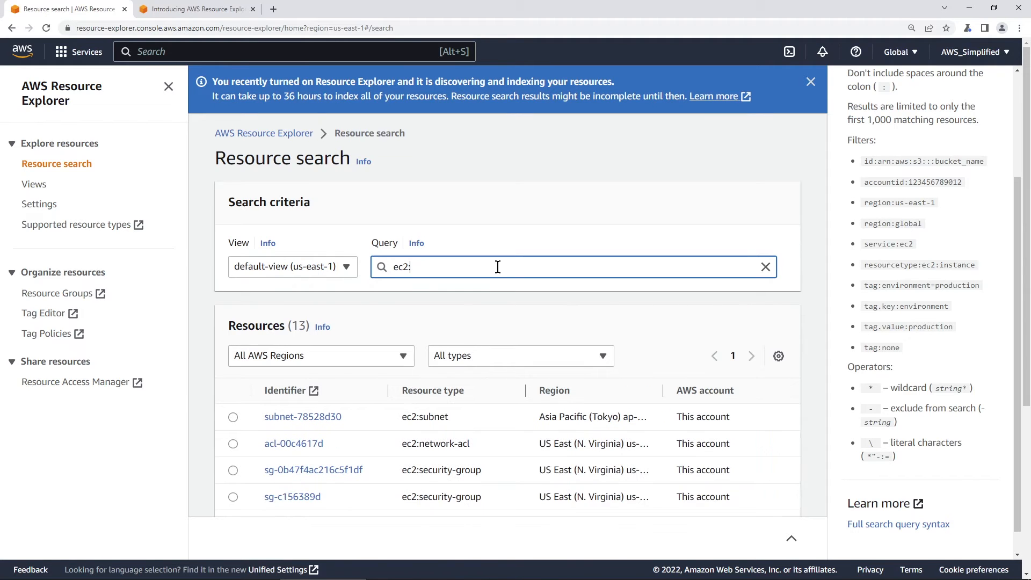
pyautogui.scroll(-3)
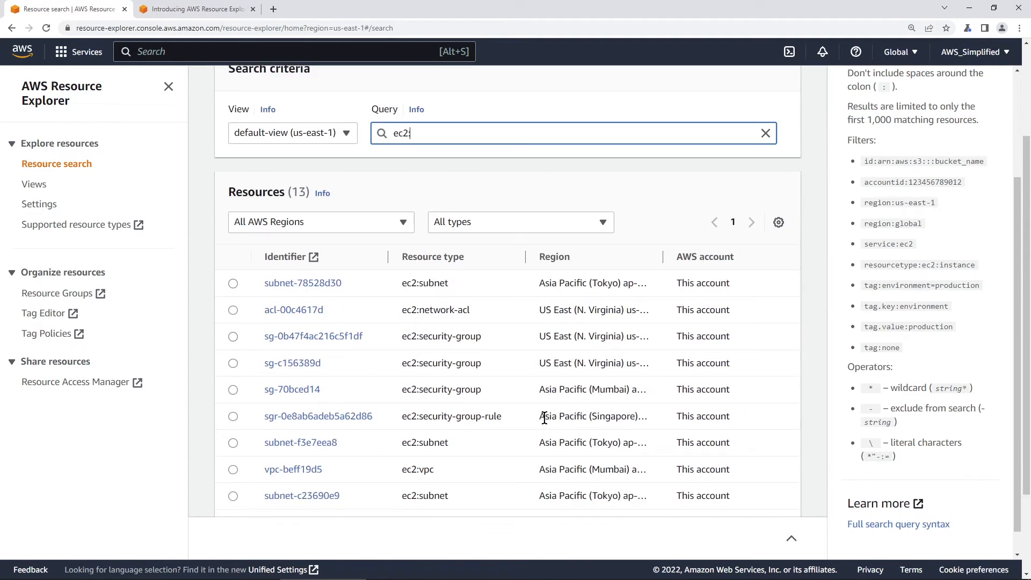
pyautogui.scroll(-3)
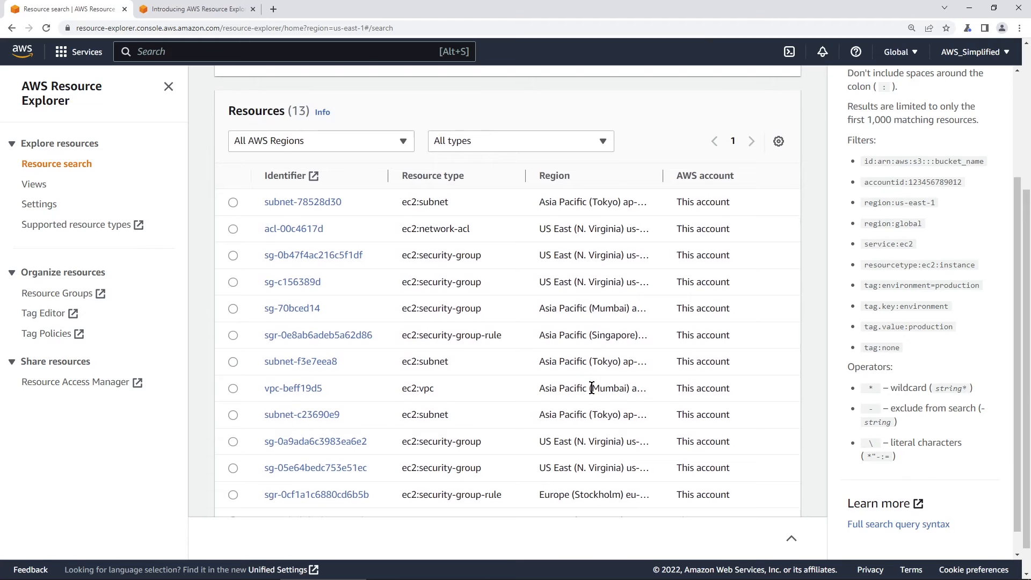
pyautogui.scroll(3)
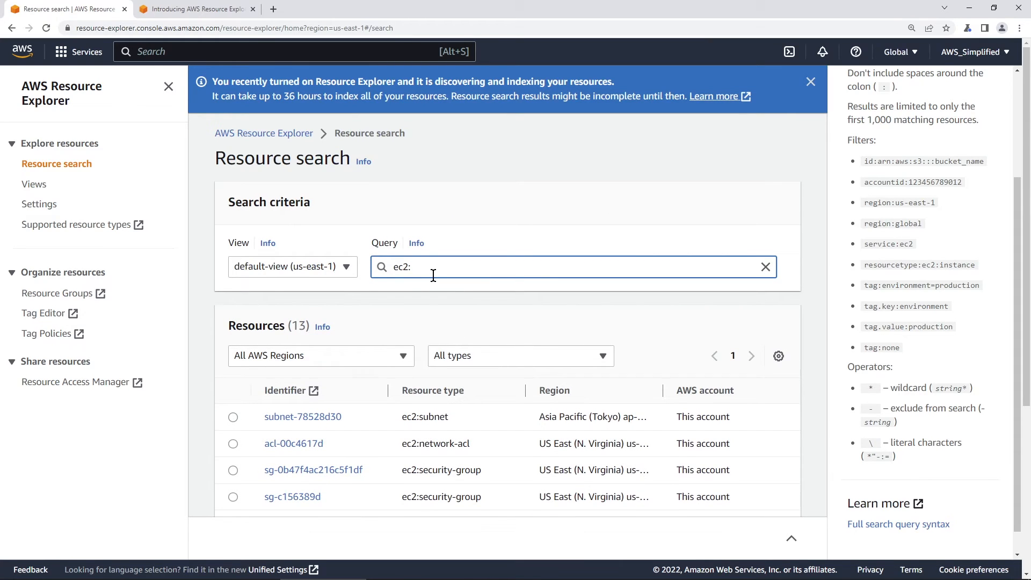
pyautogui.moveTo(897, 183)
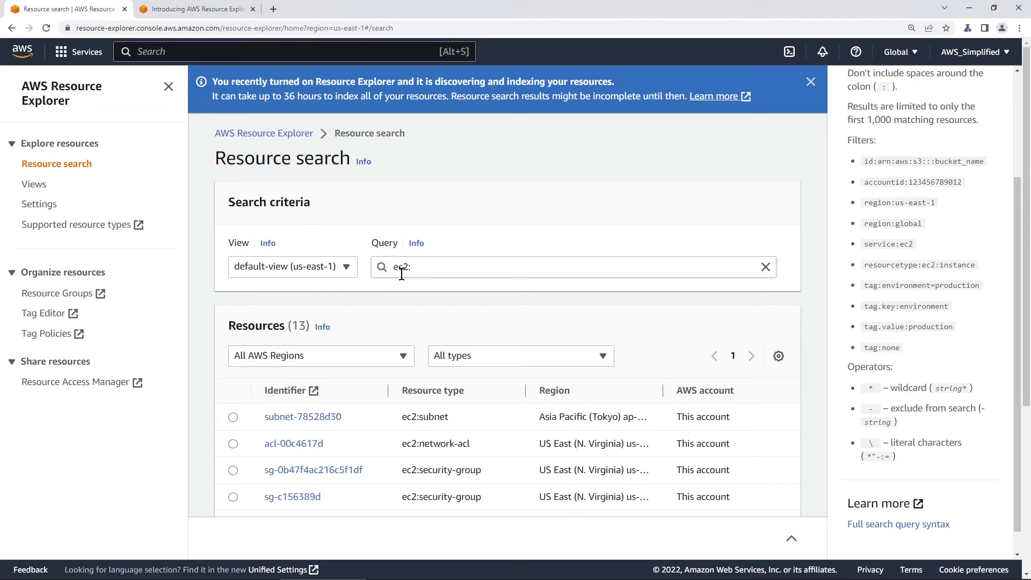
pyautogui.moveTo(398, 292)
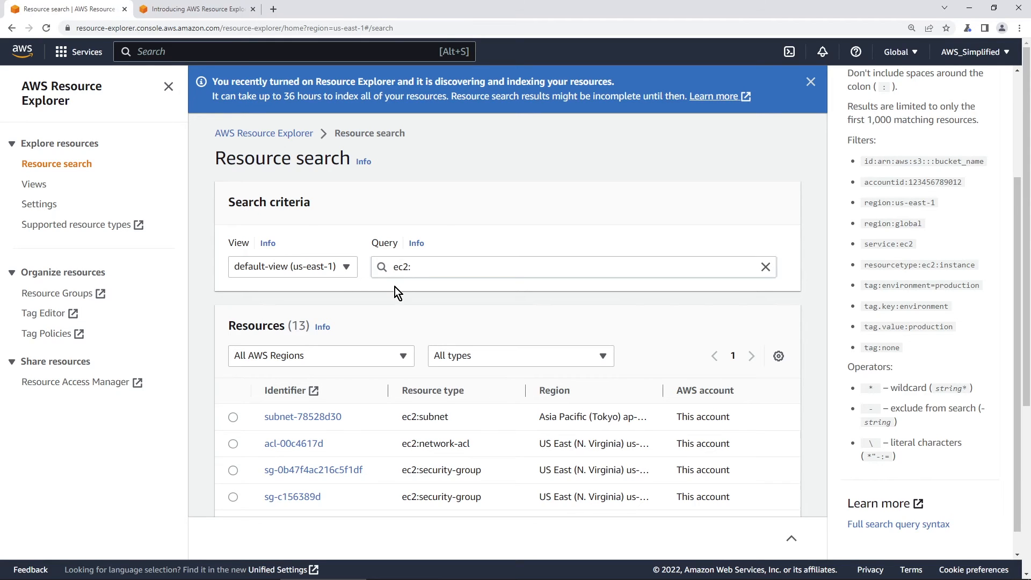
pyautogui.moveTo(418, 317)
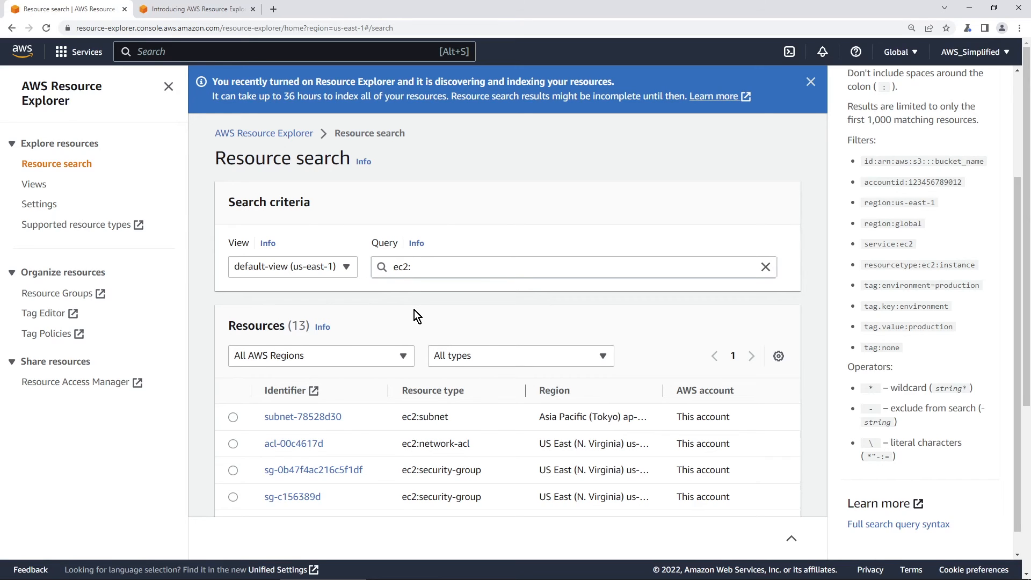
pyautogui.moveTo(33, 185)
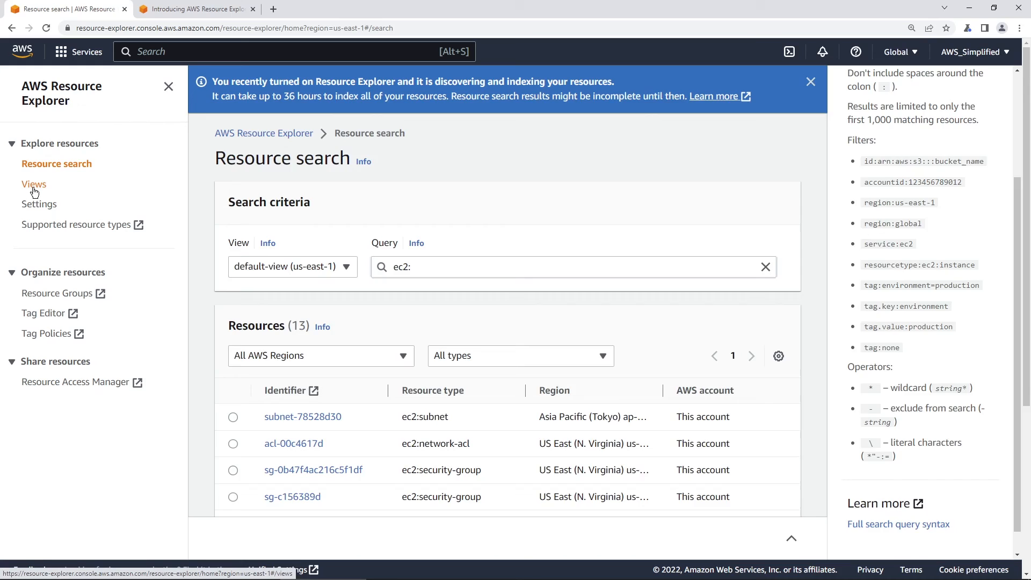
# Step: Open the Views page and begin a new view in the Create view form
pyautogui.click(35, 184)
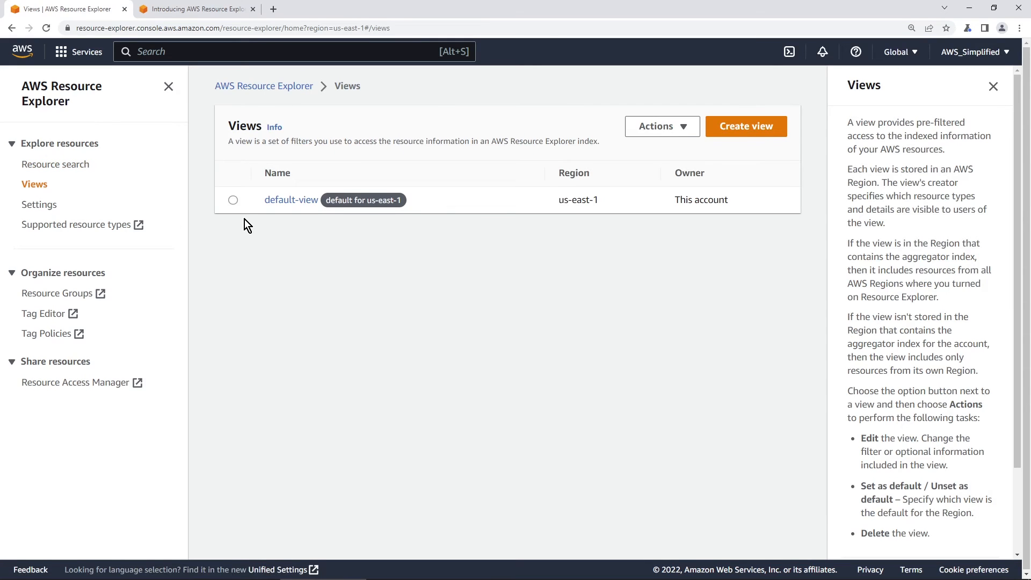
pyautogui.moveTo(688, 161)
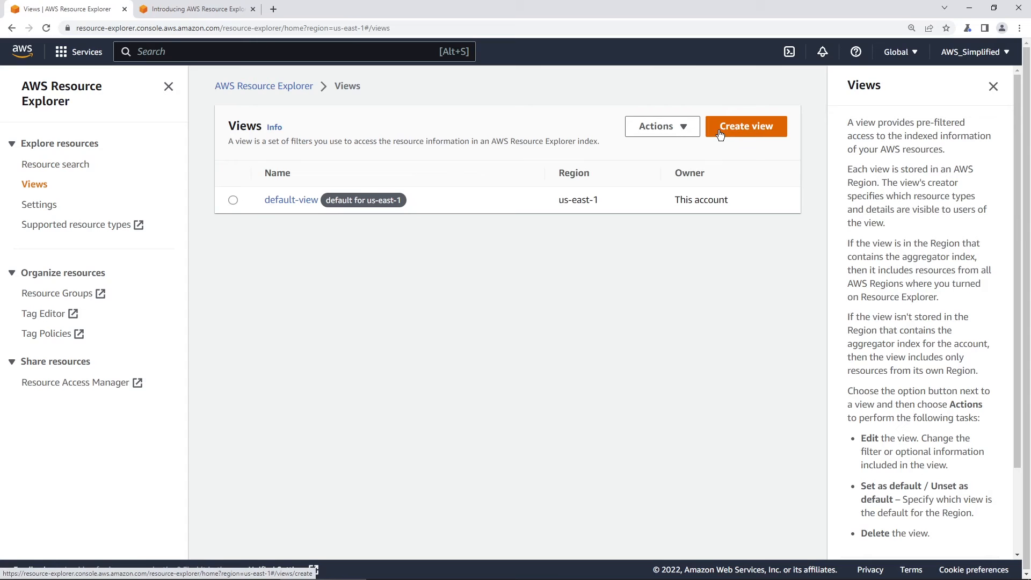
pyautogui.moveTo(750, 138)
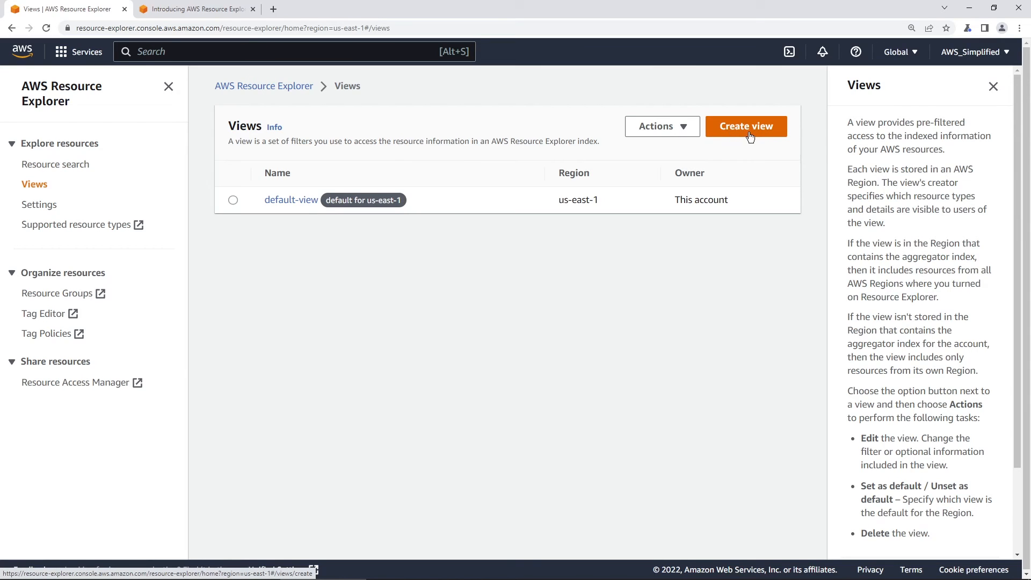
pyautogui.click(746, 126)
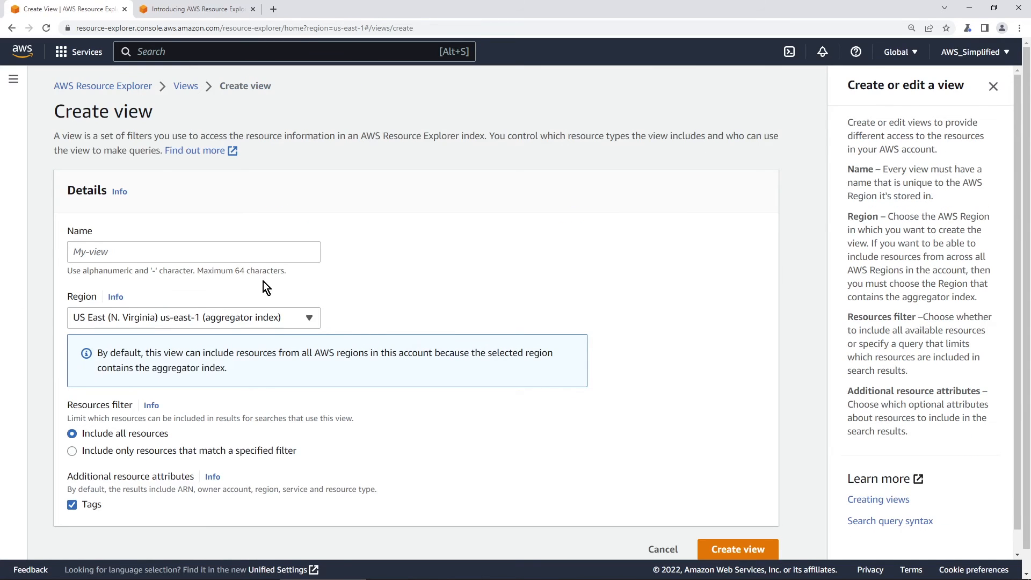
# Step: Create view 'fsdfs' filtered to service:ec2
pyautogui.write('fsdfs')
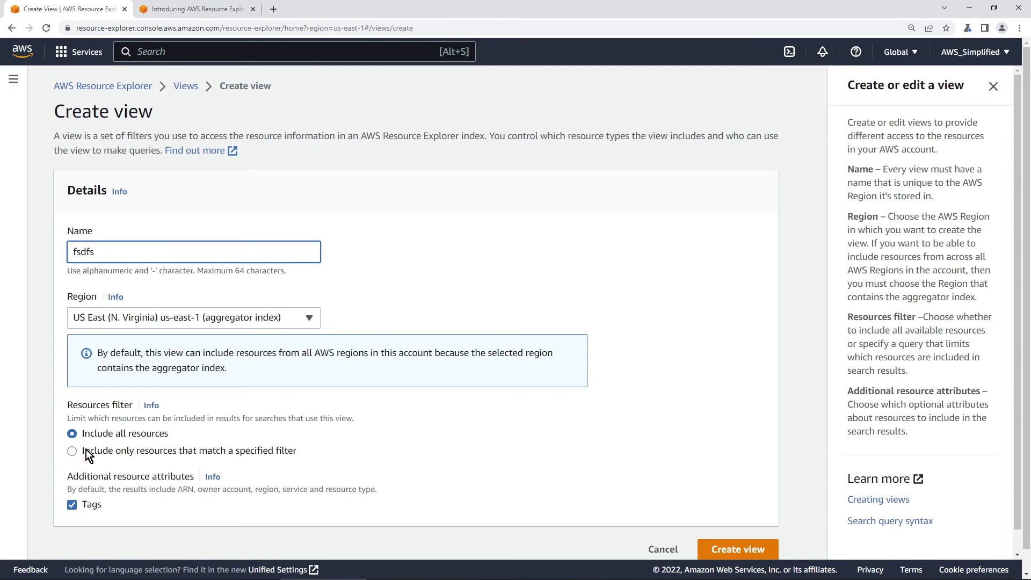
pyautogui.click(72, 451)
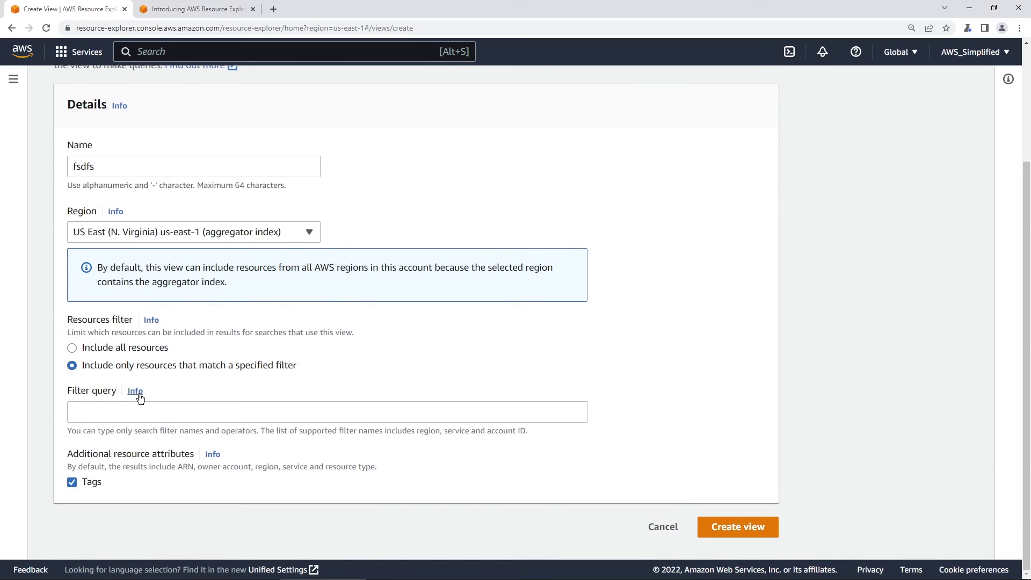
pyautogui.click(135, 390)
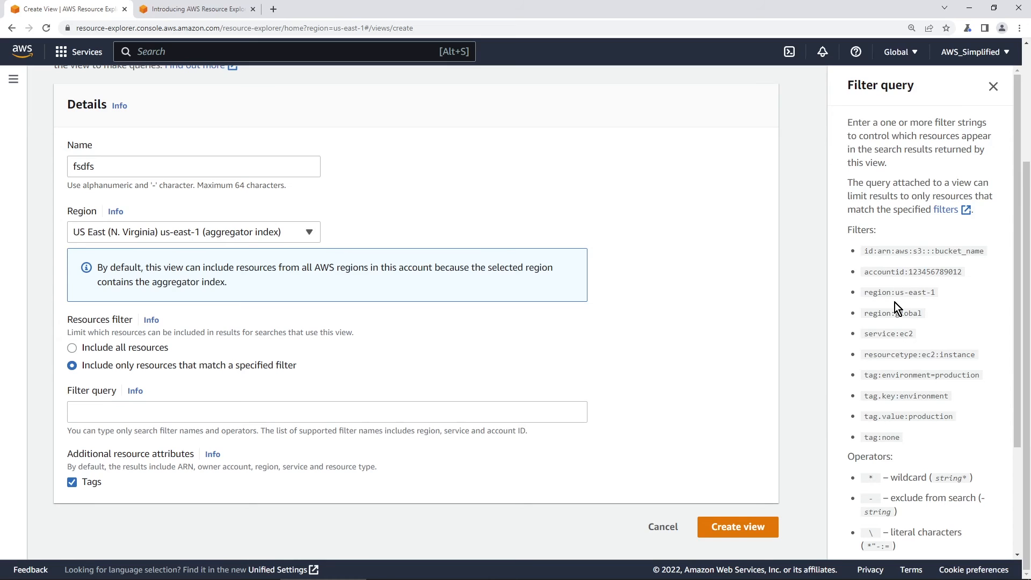
pyautogui.moveTo(884, 480)
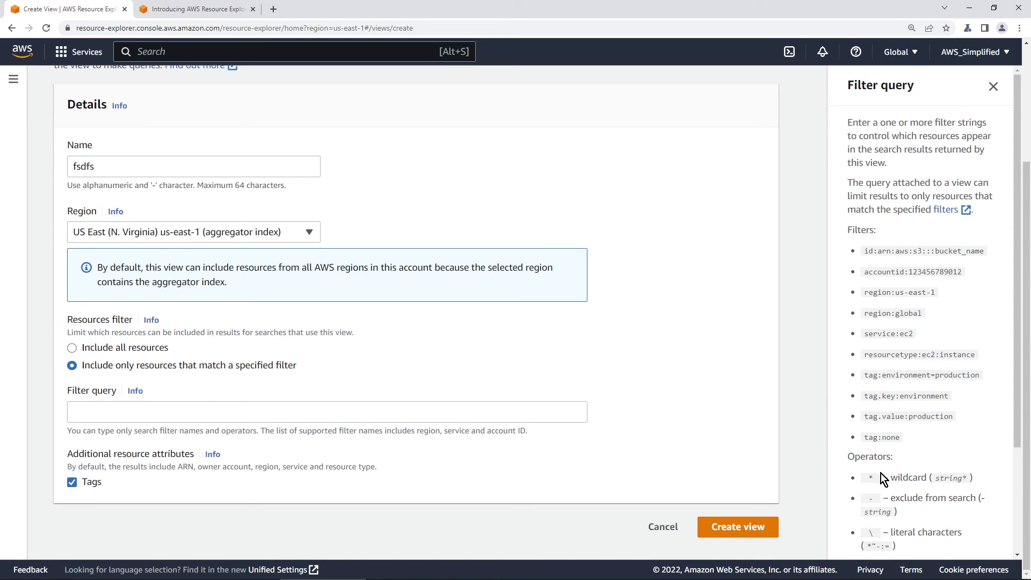
pyautogui.doubleClick(888, 333)
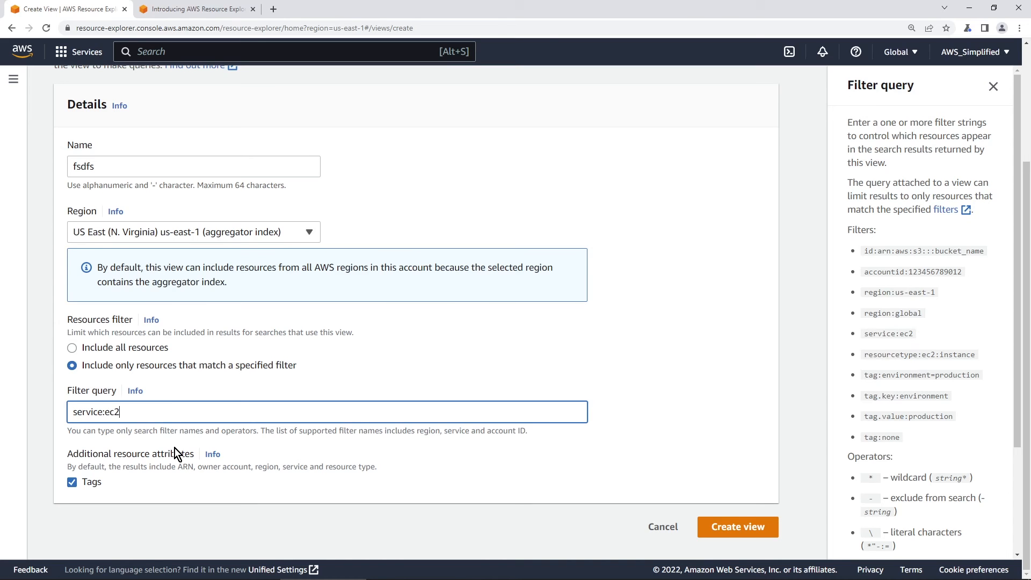
pyautogui.click(737, 527)
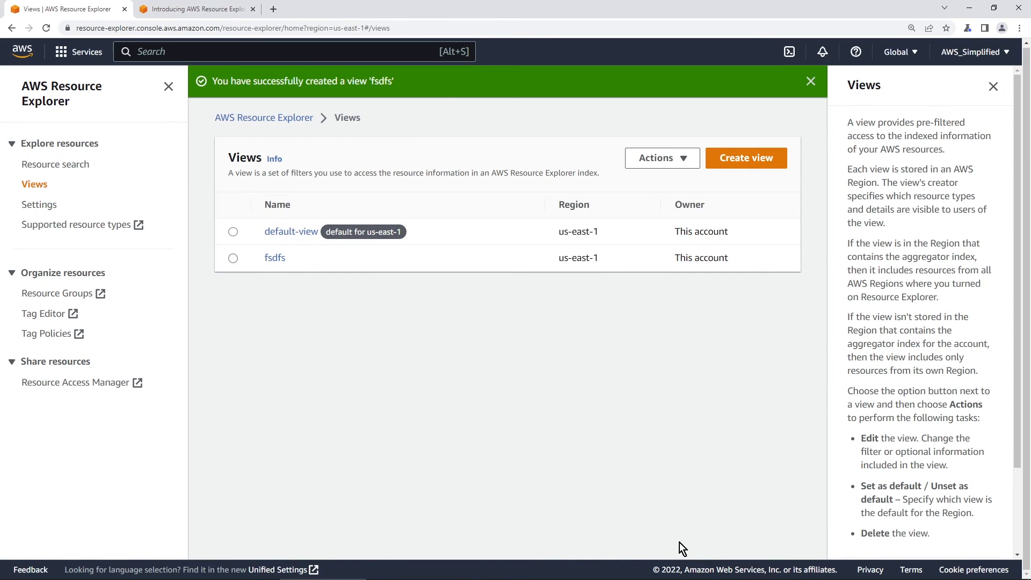
pyautogui.moveTo(274, 257)
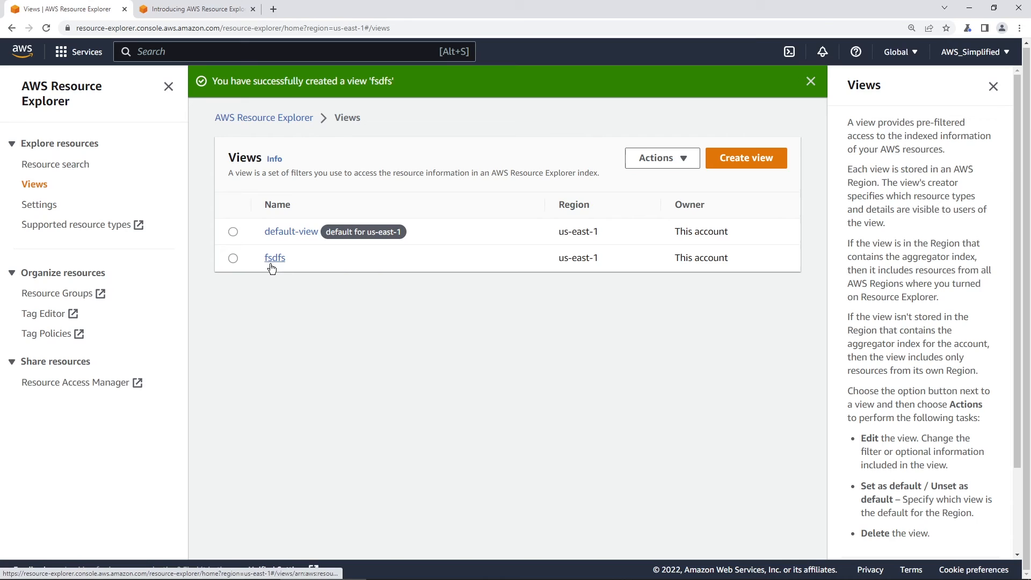
pyautogui.click(274, 257)
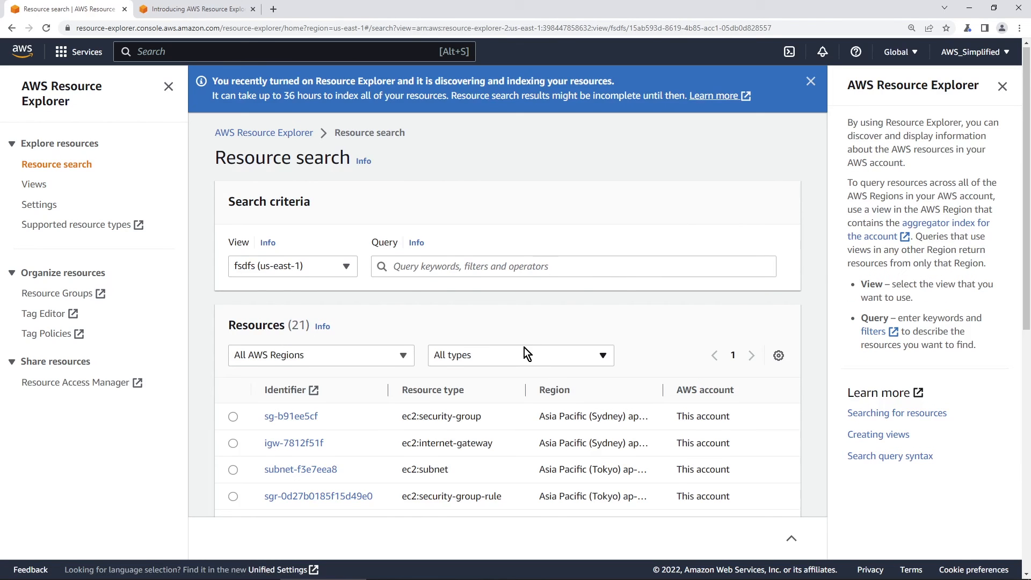
pyautogui.click(811, 81)
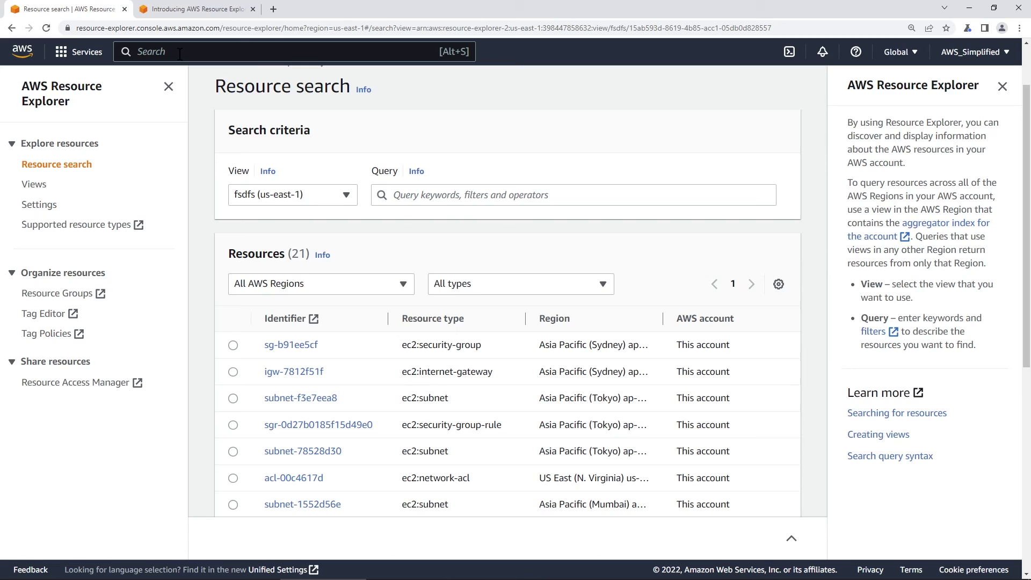
pyautogui.click(34, 184)
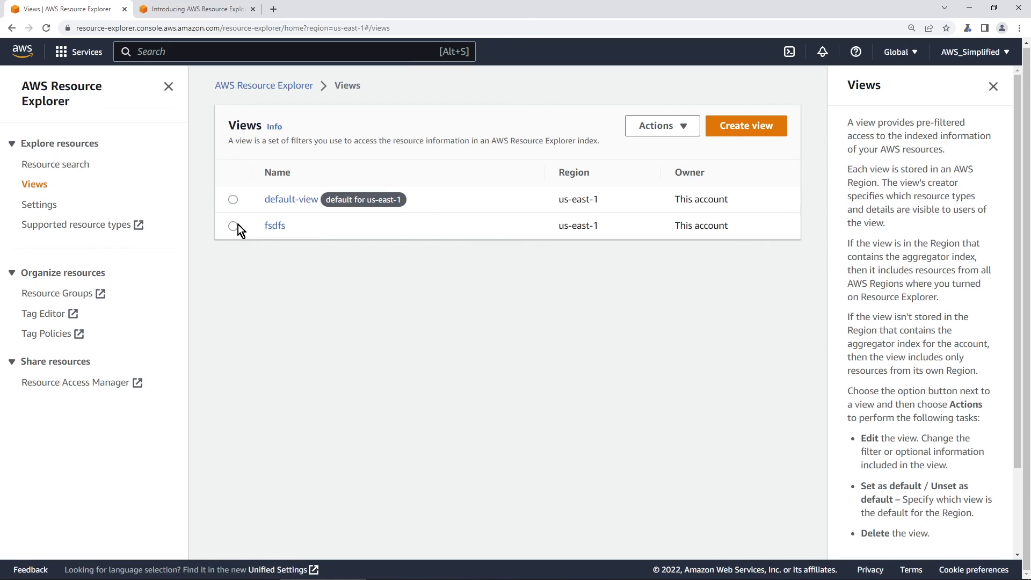
pyautogui.click(234, 225)
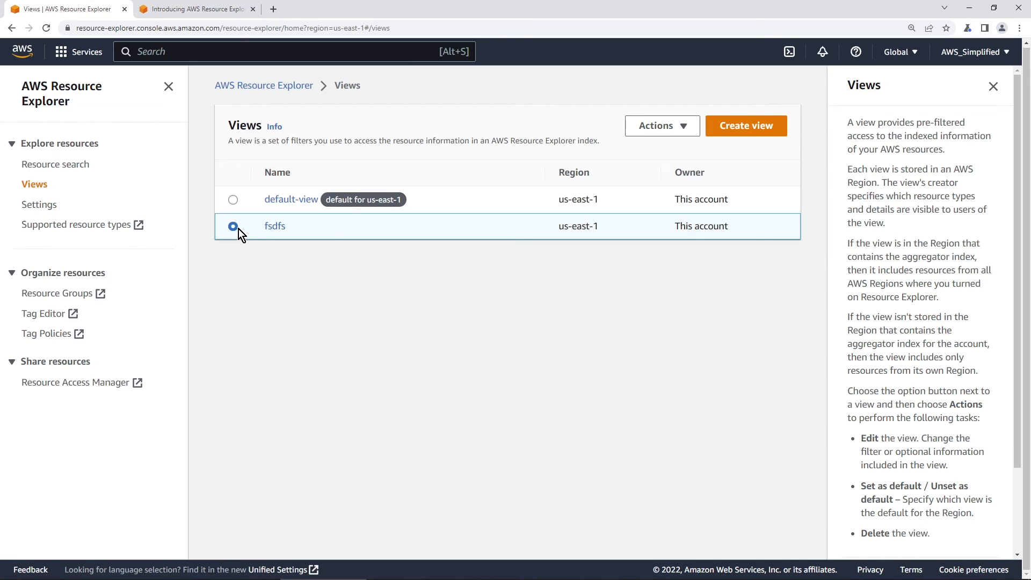
pyautogui.click(662, 126)
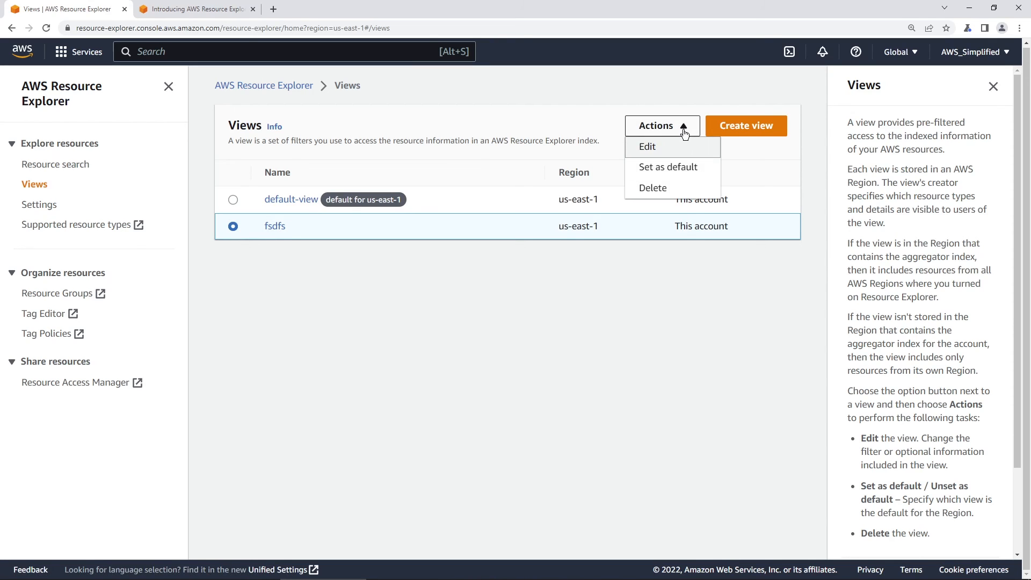
pyautogui.moveTo(667, 166)
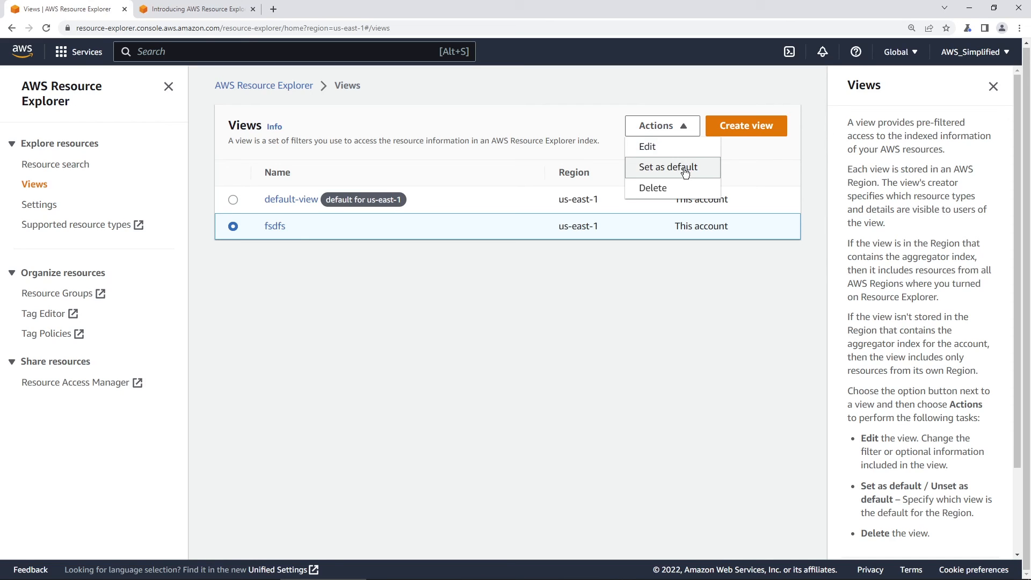
pyautogui.moveTo(293, 235)
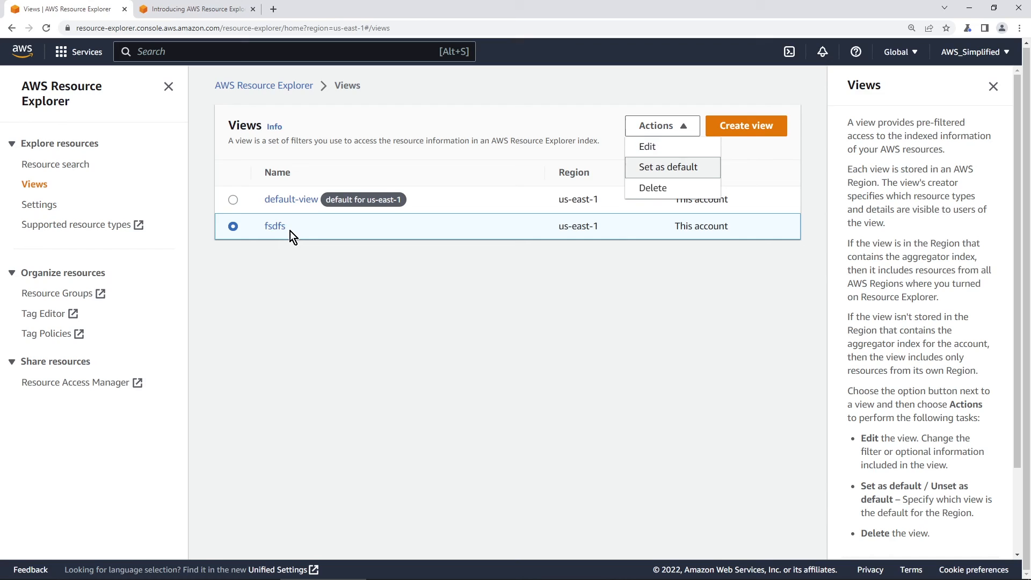
pyautogui.moveTo(329, 238)
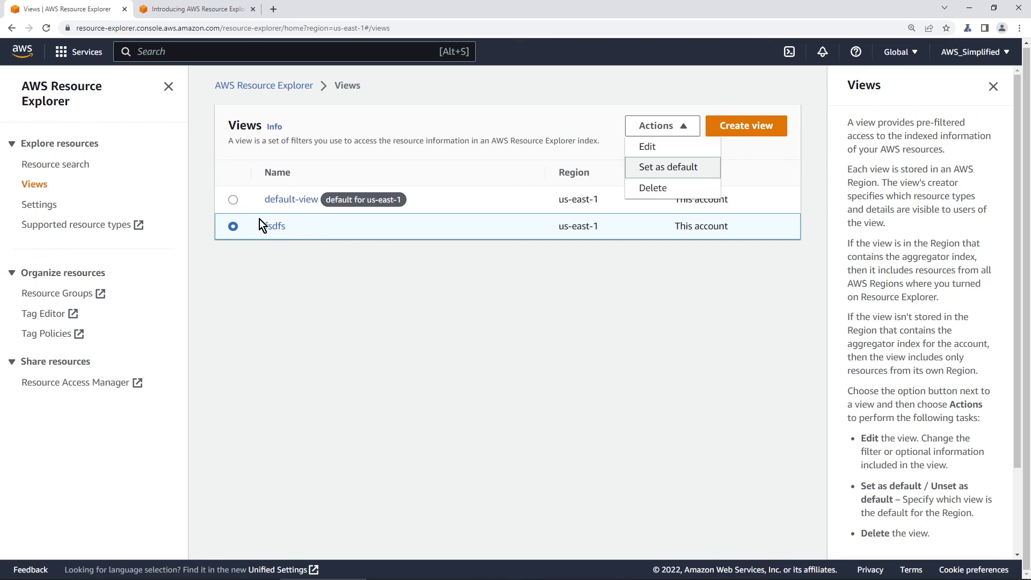
pyautogui.moveTo(283, 240)
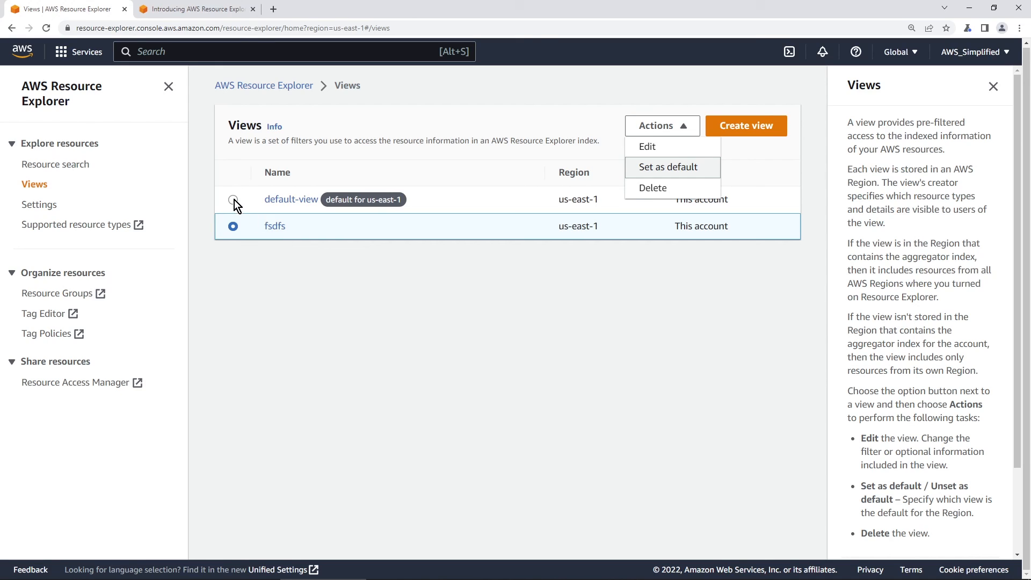
pyautogui.moveTo(279, 202)
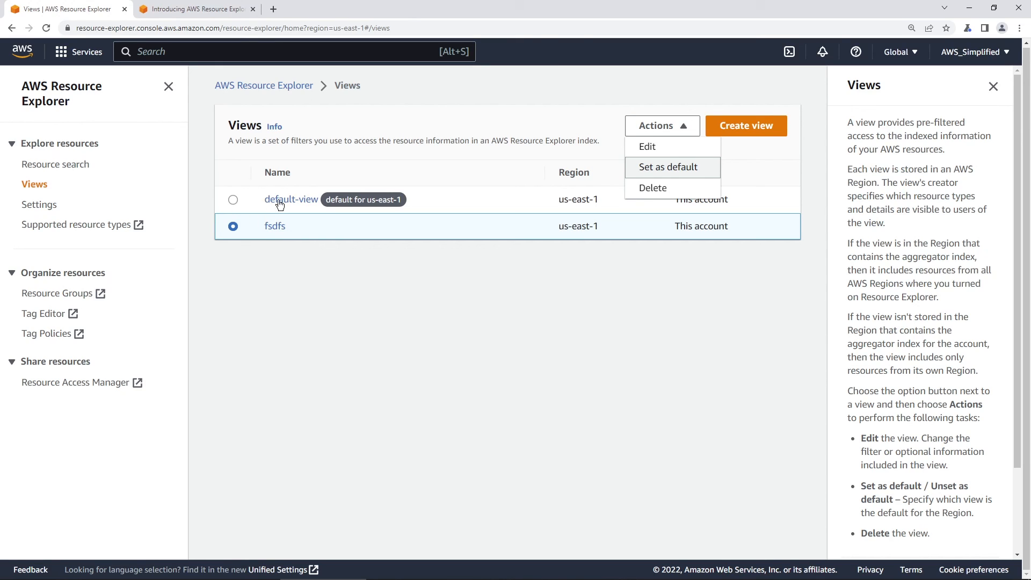
pyautogui.moveTo(302, 205)
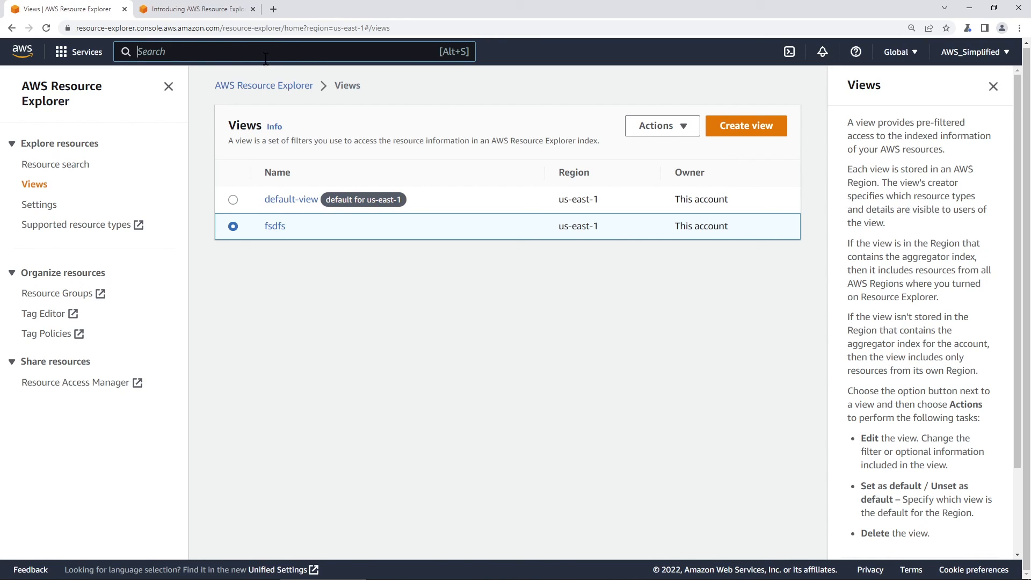
# Step: Search console Resources for 'ec2', expand a result's ARN, then search 'lambda'
pyautogui.write('/Resource')
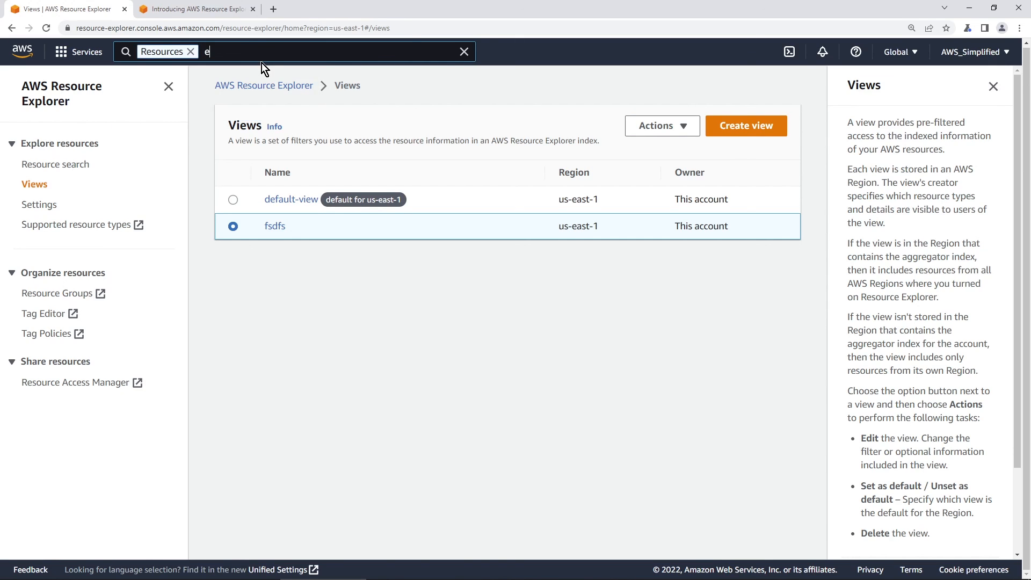
pyautogui.write('c2')
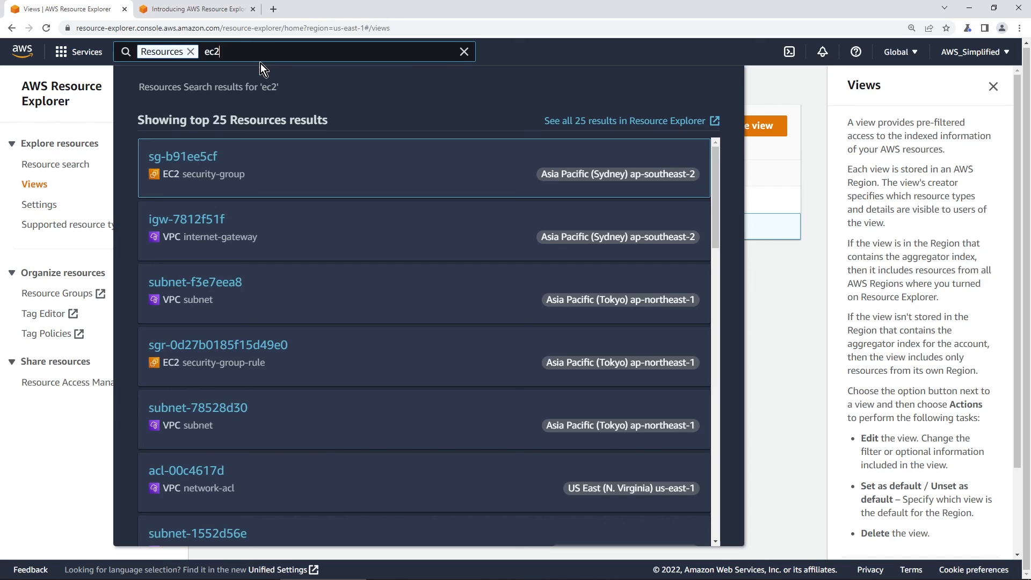
pyautogui.click(188, 219)
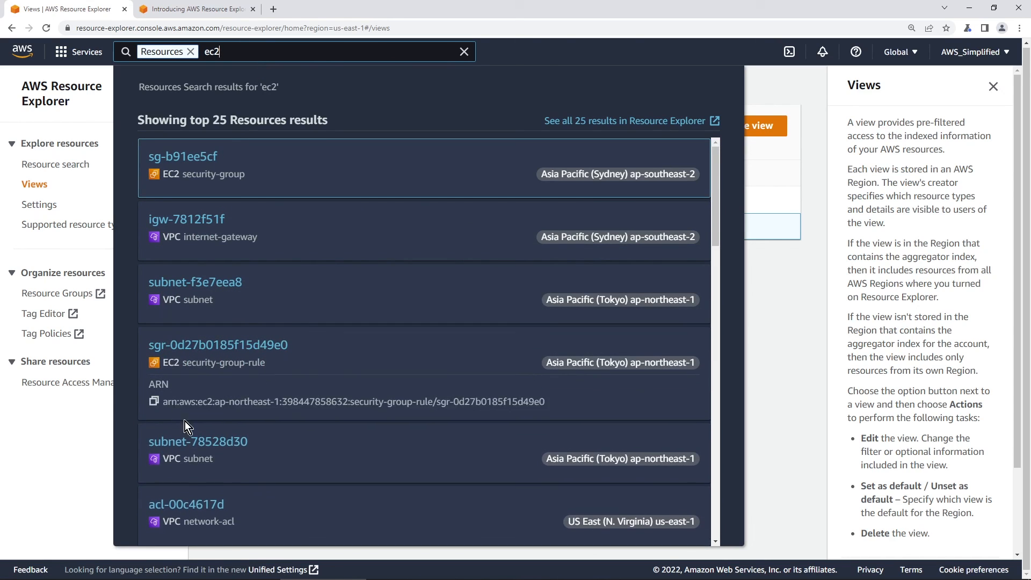
pyautogui.click(464, 52)
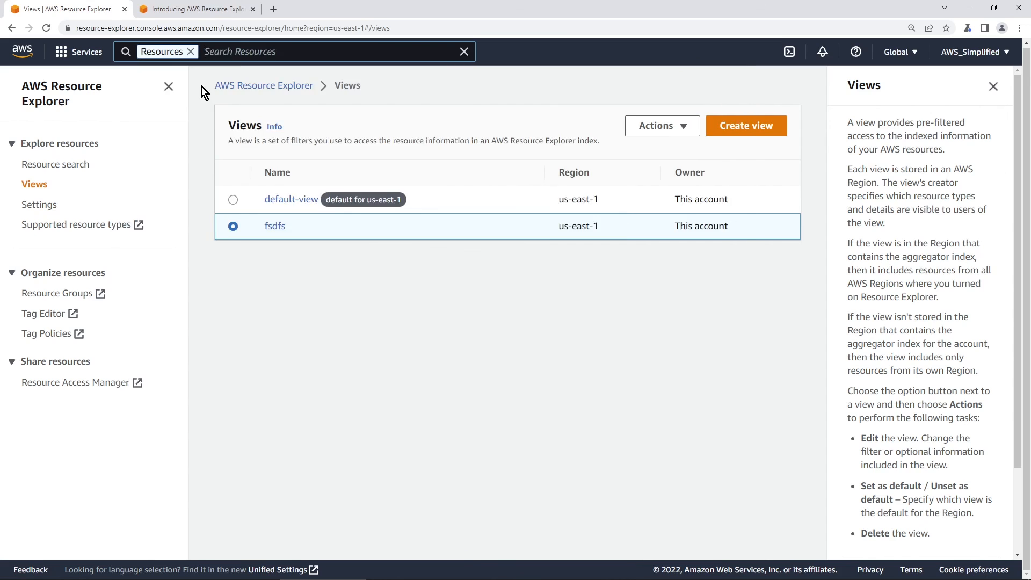
pyautogui.write('lambda')
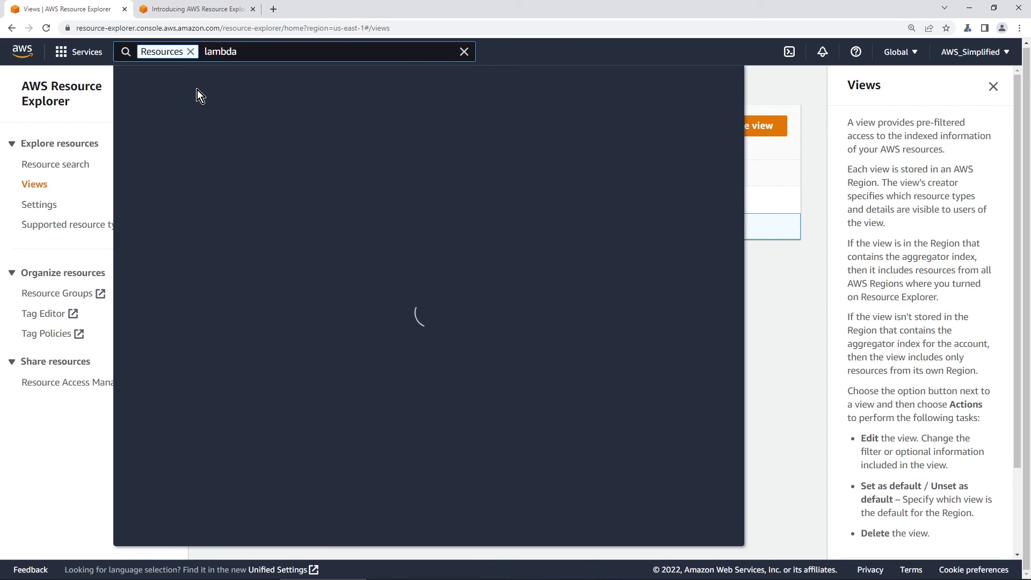